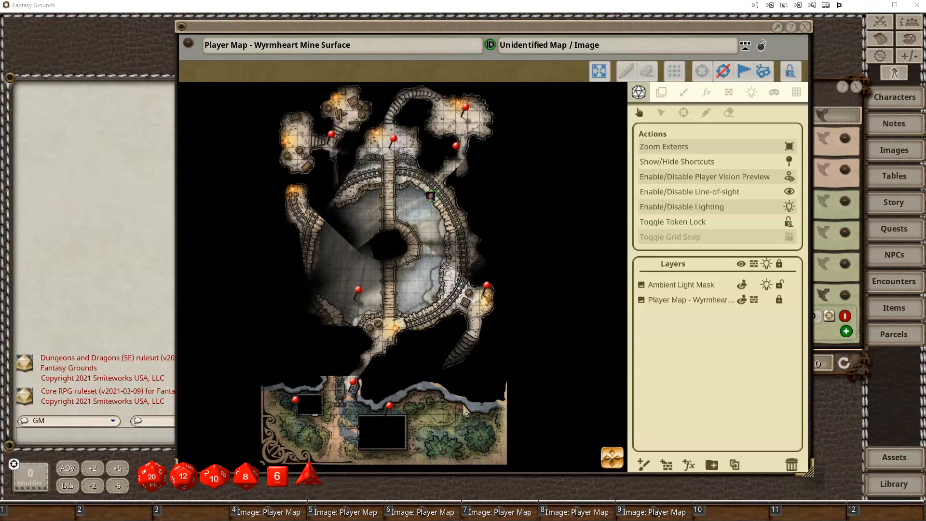
# Disable the player vision preview and try Sunlight and Dusk before settling on Moonlight
pyautogui.click(365, 164)
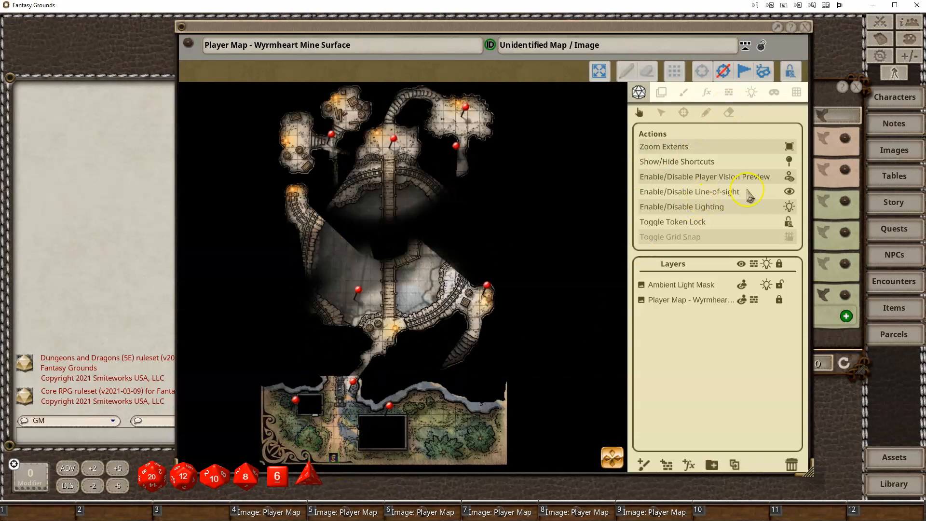
pyautogui.click(704, 176)
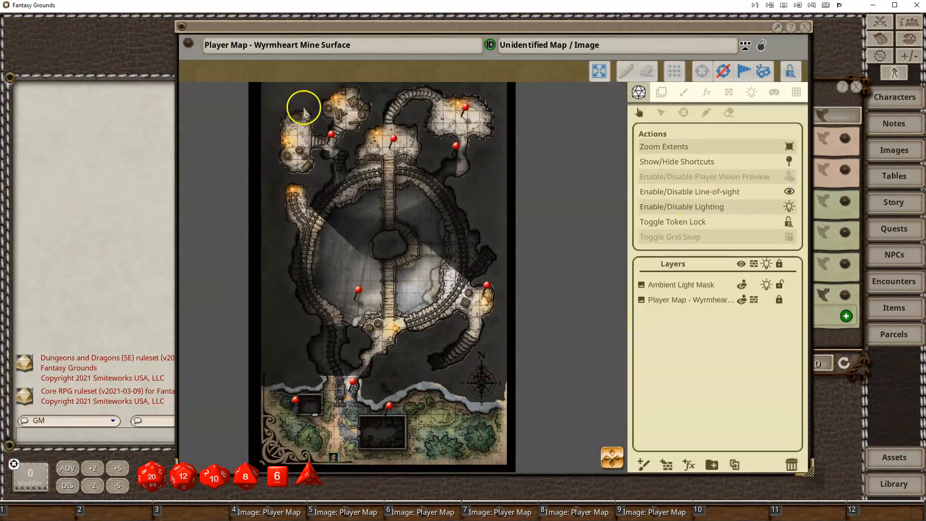
pyautogui.moveTo(342, 431)
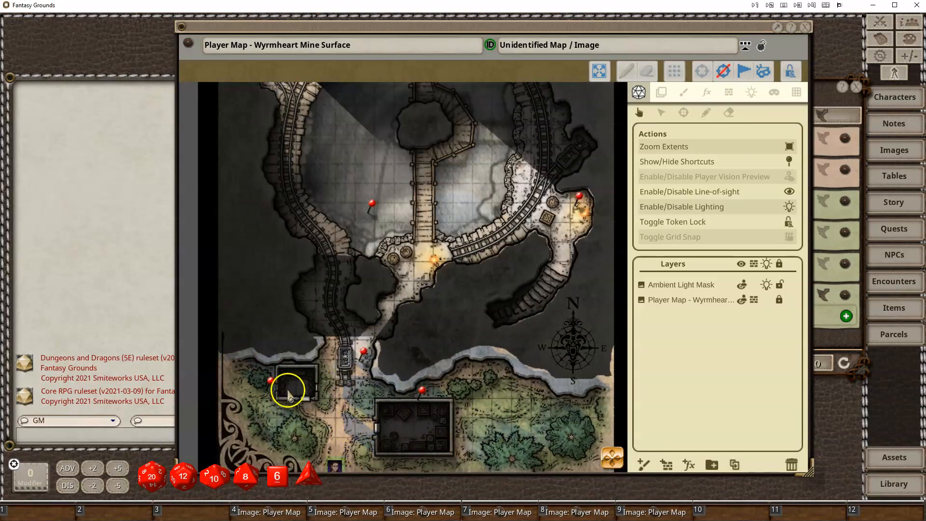
pyautogui.click(752, 92)
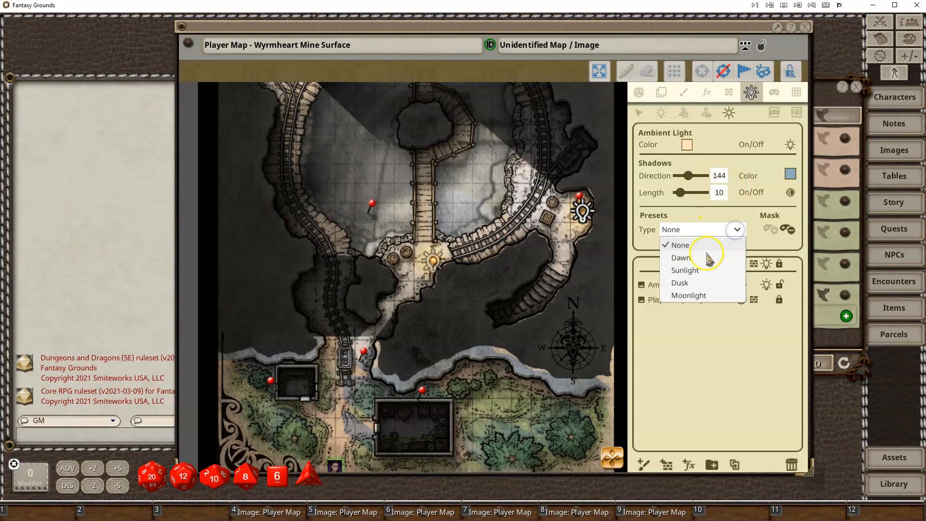
pyautogui.click(685, 270)
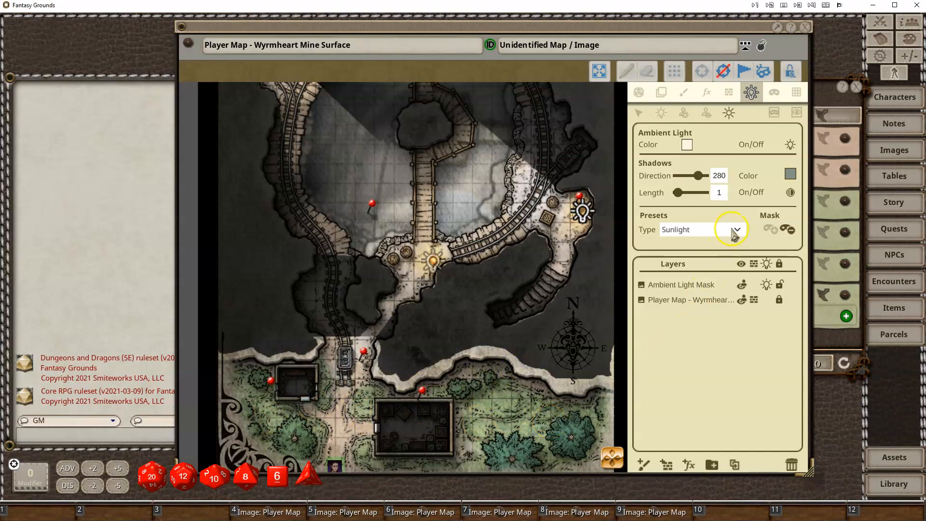
pyautogui.click(736, 230)
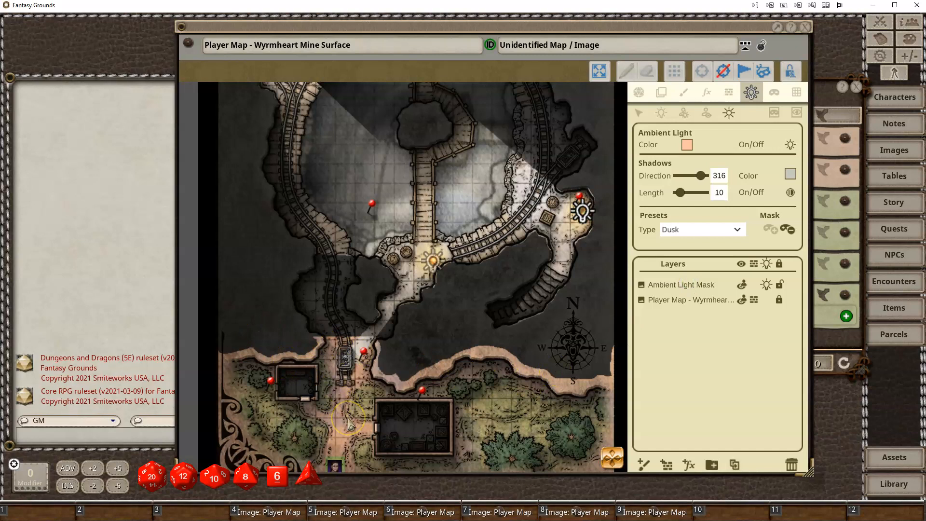
pyautogui.click(701, 229)
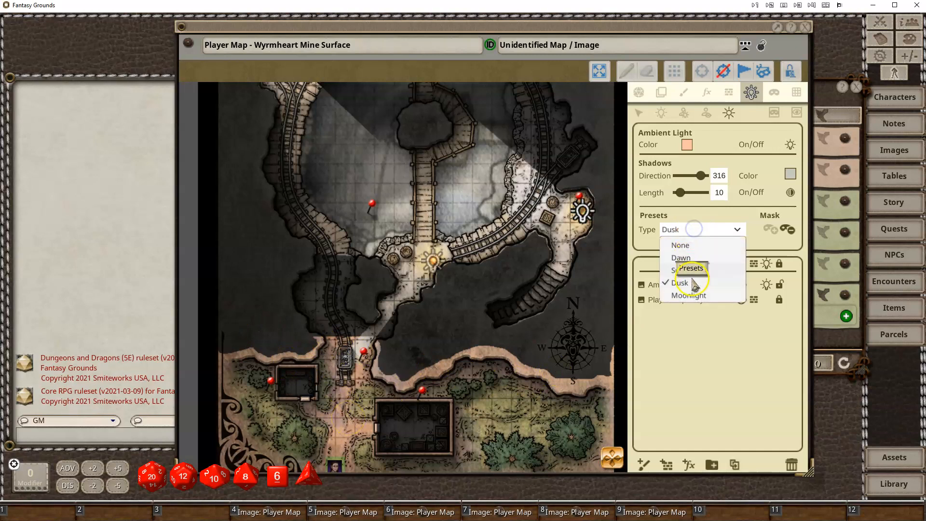
pyautogui.click(689, 295)
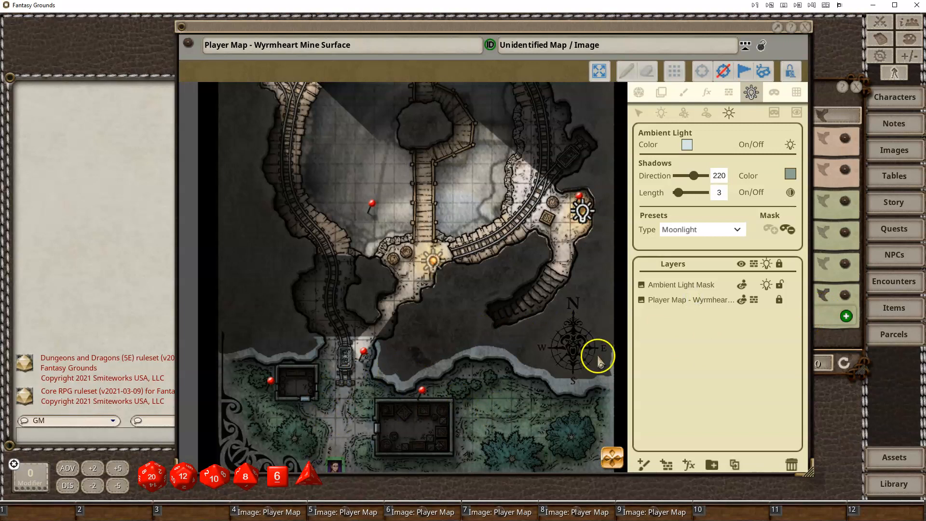
pyautogui.click(736, 230)
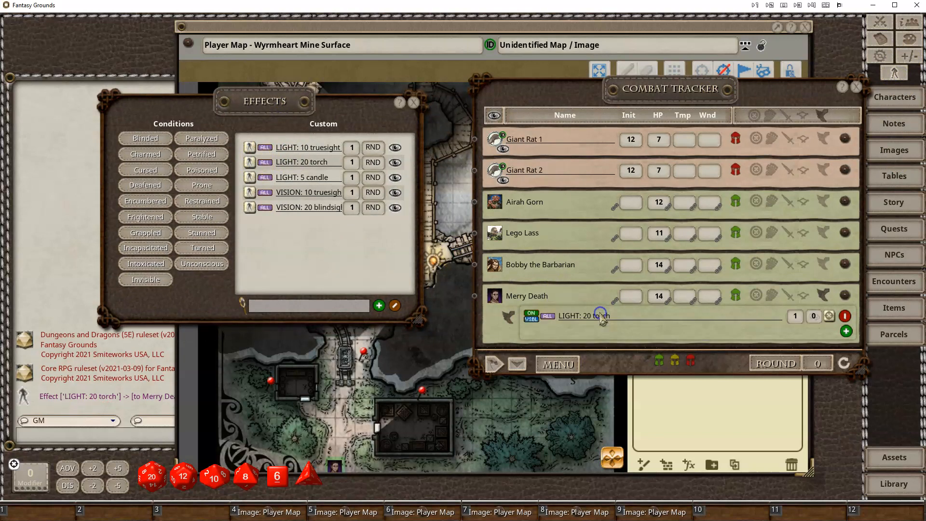
# Check Merry Death's LIGHT: 20 torch effect and pick up its token on the map
pyautogui.click(413, 103)
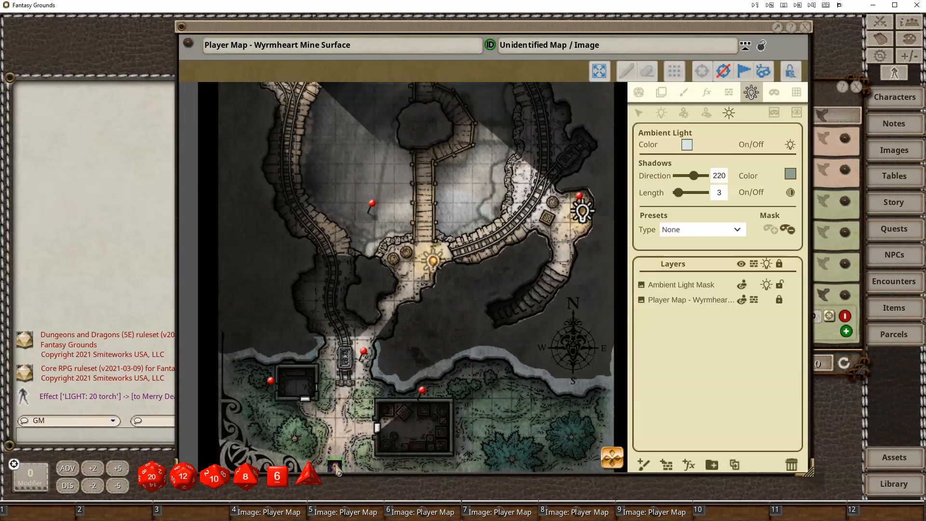
pyautogui.click(639, 92)
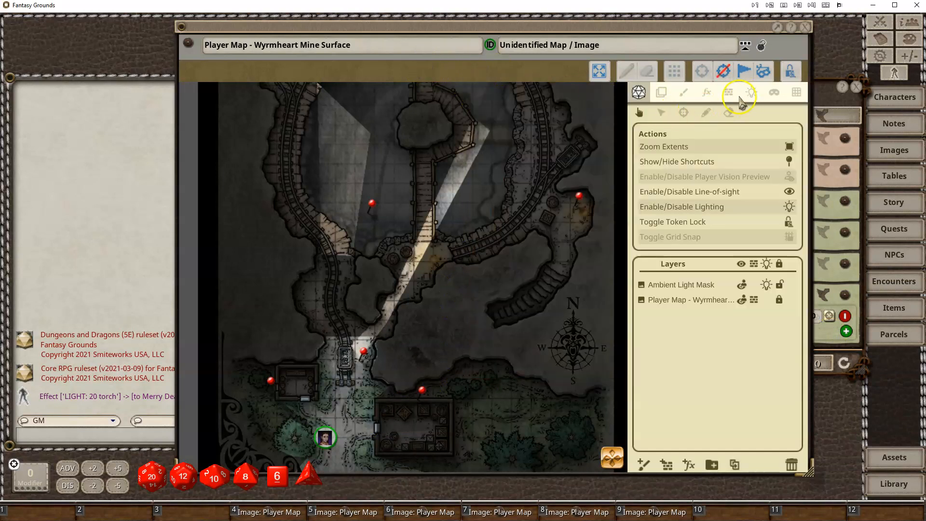
# Switch Wyrmheart Mine lighting to Dawn, with shadows at direction 184 and length 5
pyautogui.click(750, 93)
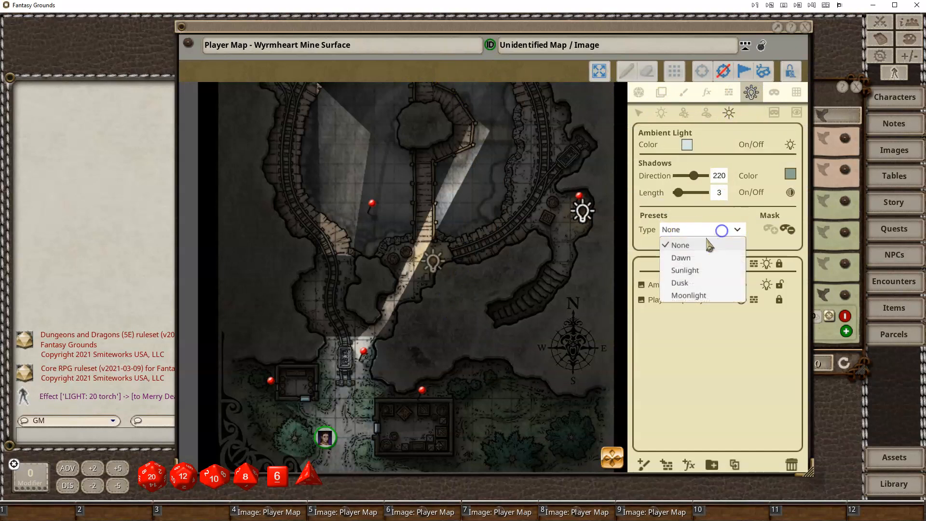
pyautogui.click(681, 257)
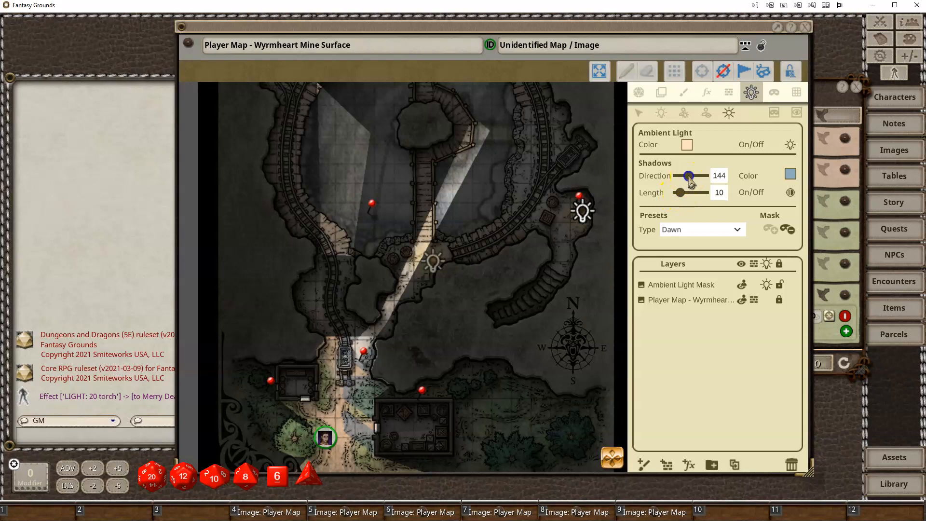
pyautogui.moveTo(690, 176); pyautogui.dragTo(685, 176)
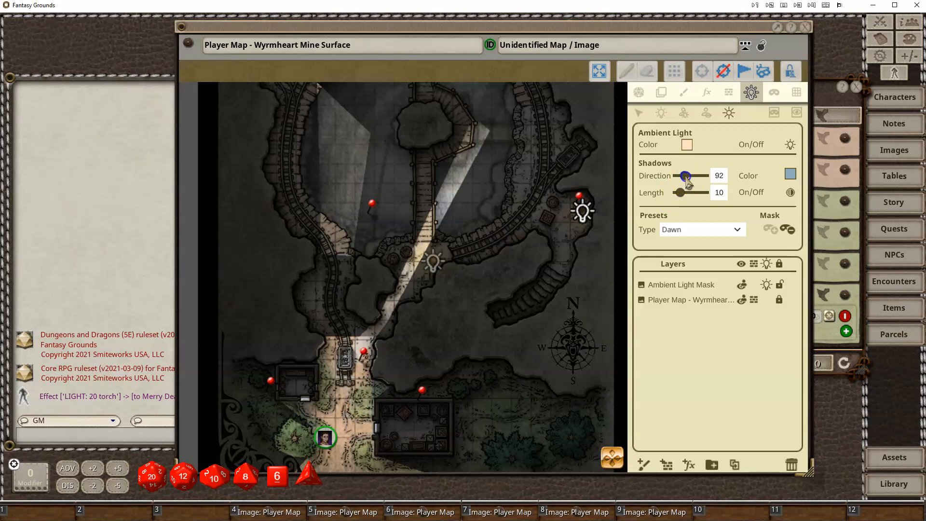
pyautogui.moveTo(685, 177); pyautogui.dragTo(690, 176)
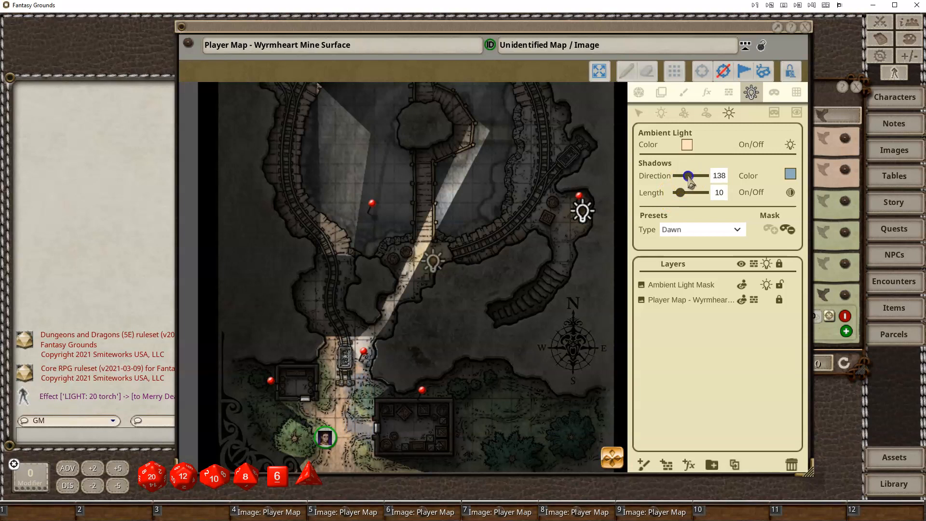
pyautogui.moveTo(688, 175); pyautogui.dragTo(691, 176)
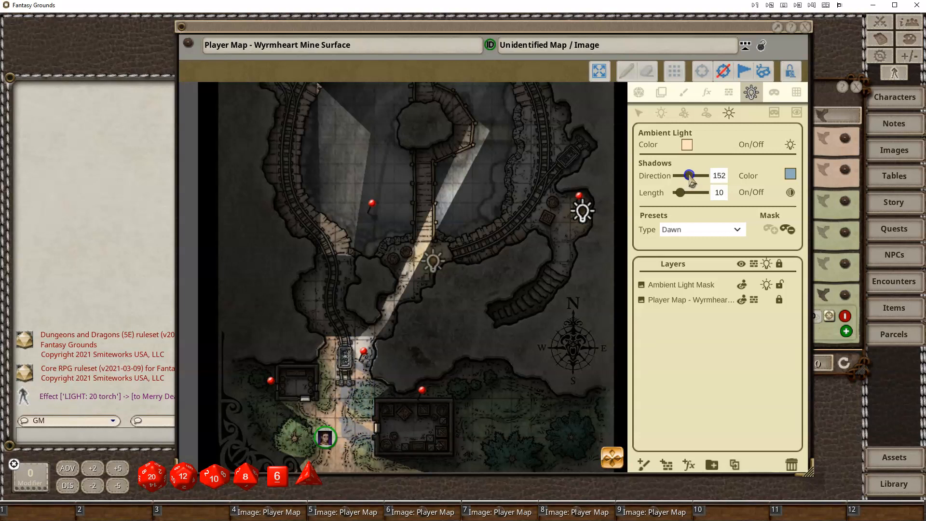
pyautogui.moveTo(689, 176); pyautogui.dragTo(697, 176)
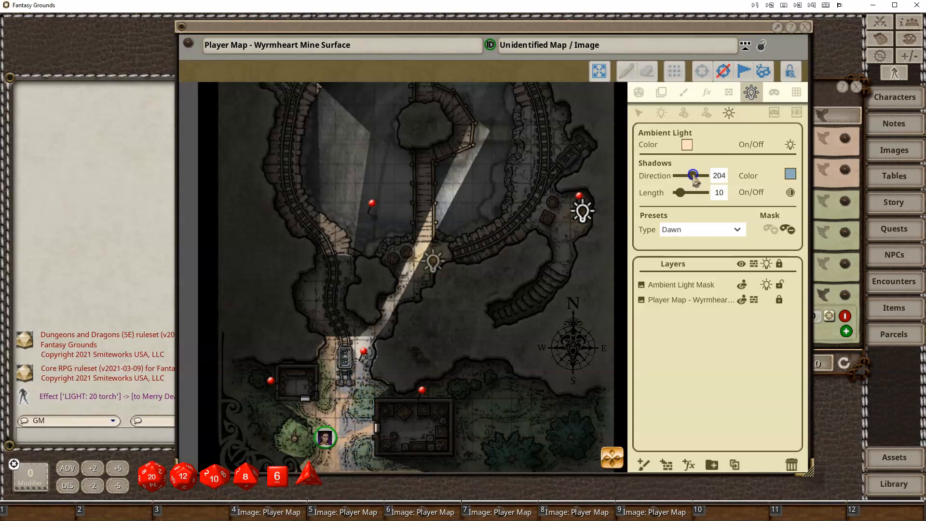
pyautogui.moveTo(695, 175); pyautogui.dragTo(690, 175)
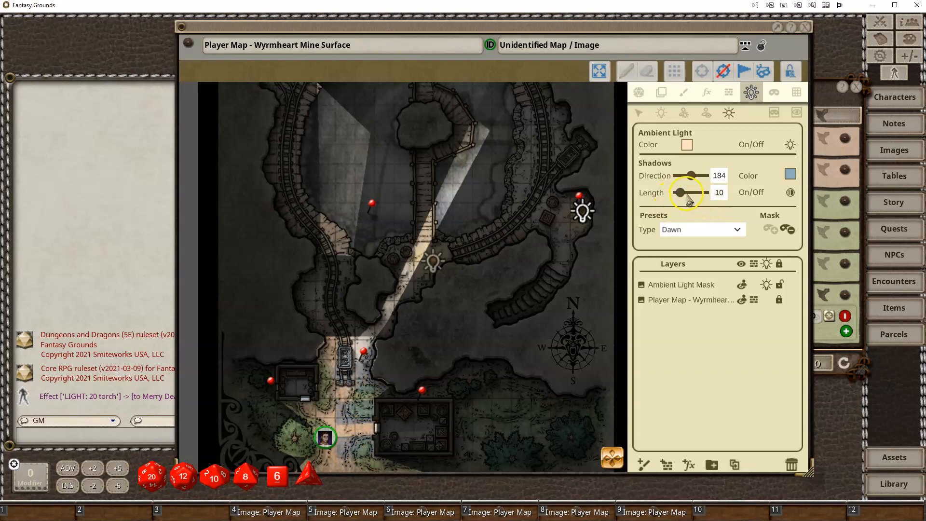
pyautogui.moveTo(694, 192); pyautogui.dragTo(679, 193)
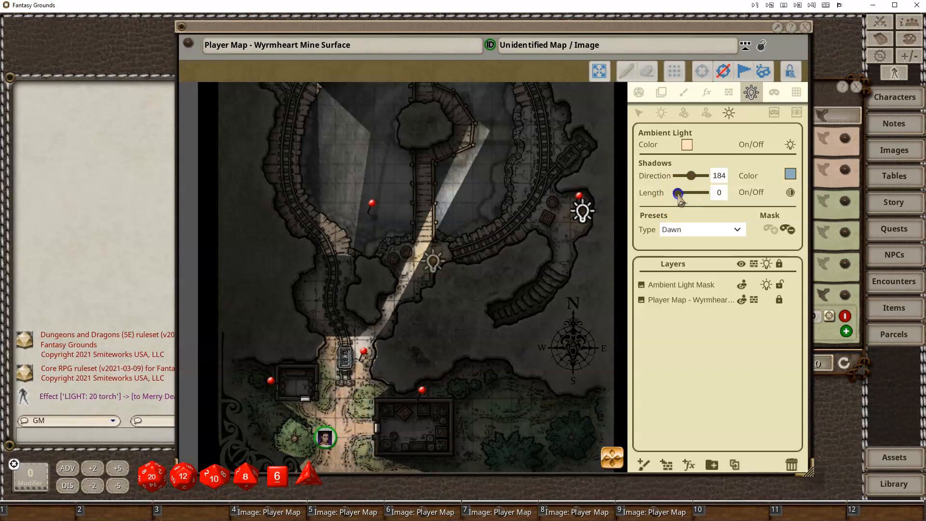
pyautogui.moveTo(679, 193); pyautogui.dragTo(684, 193)
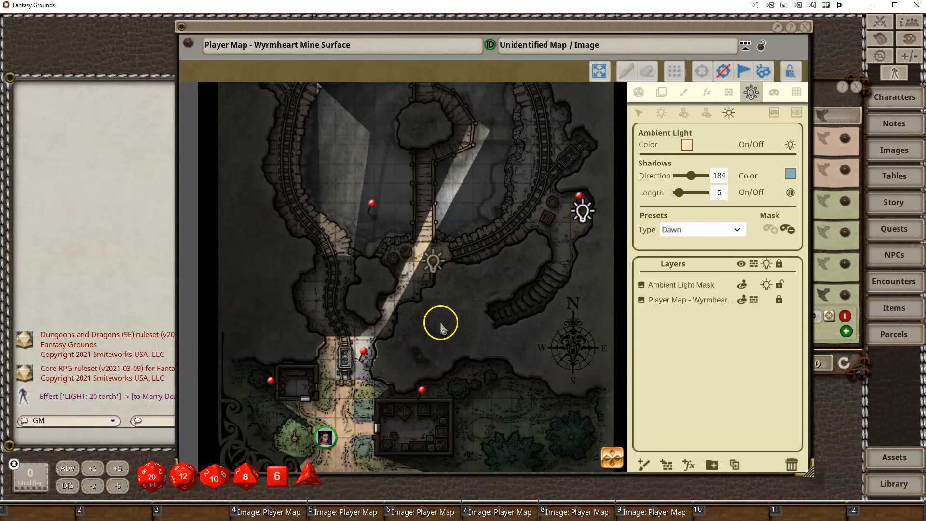
pyautogui.moveTo(366, 408)
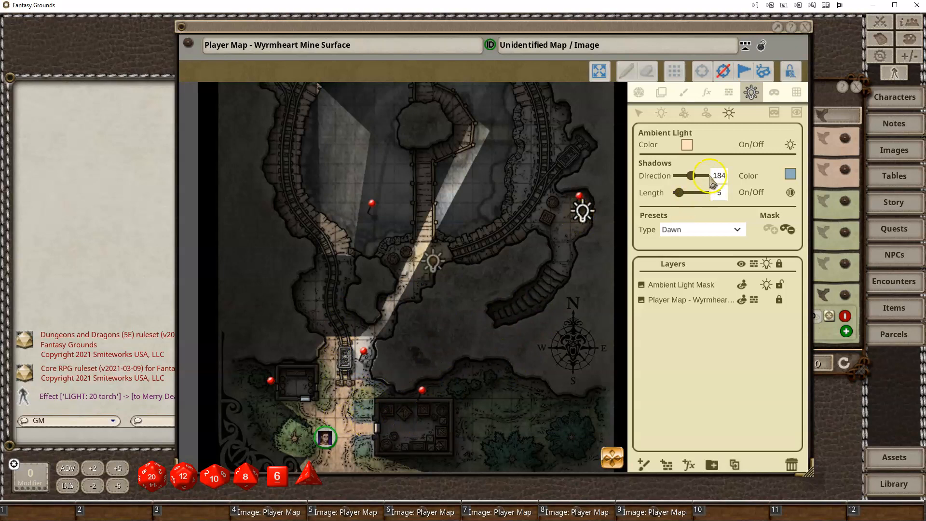
pyautogui.moveTo(790, 176)
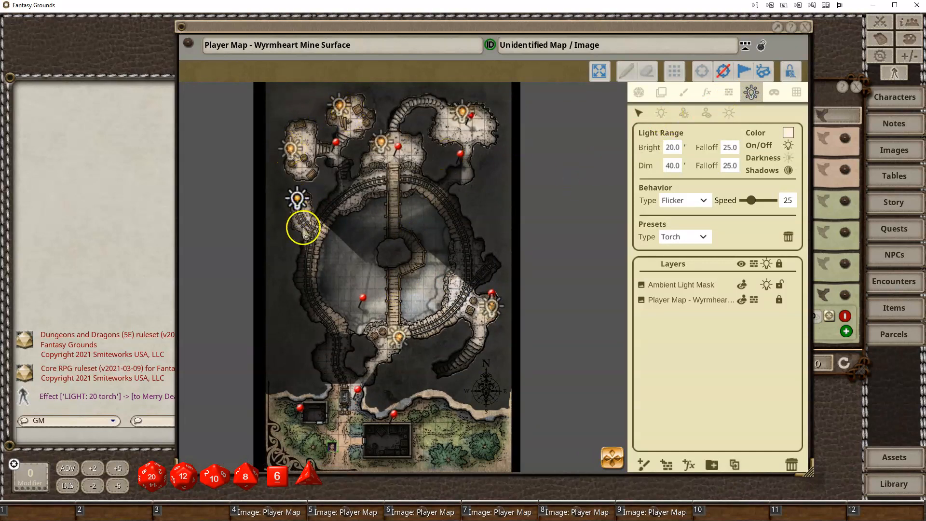
# Select the ring's bottom light and apply the Candle preset (bright 5, dim 10)
pyautogui.moveTo(298, 198); pyautogui.dragTo(341, 105)
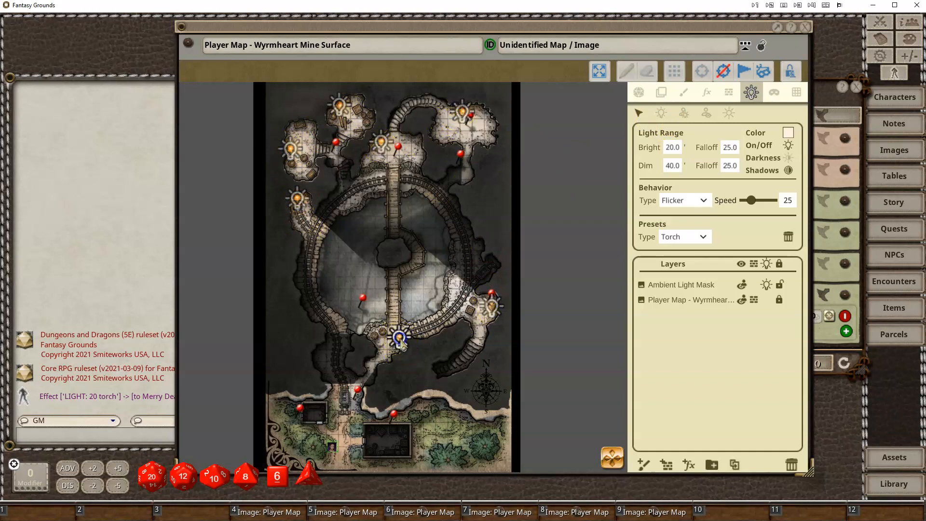
pyautogui.click(684, 236)
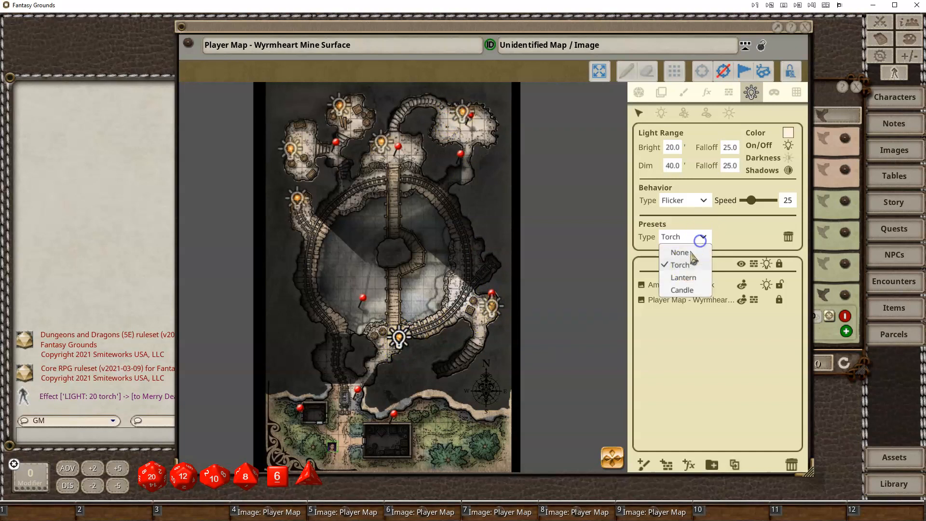
pyautogui.click(681, 290)
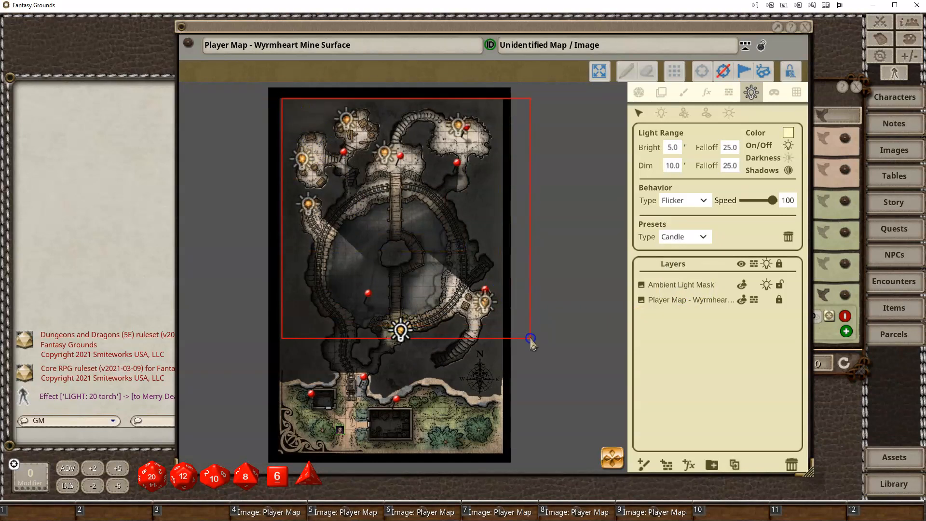
# Set the light's range value to 10 and its animation speed to 49
pyautogui.click(682, 237)
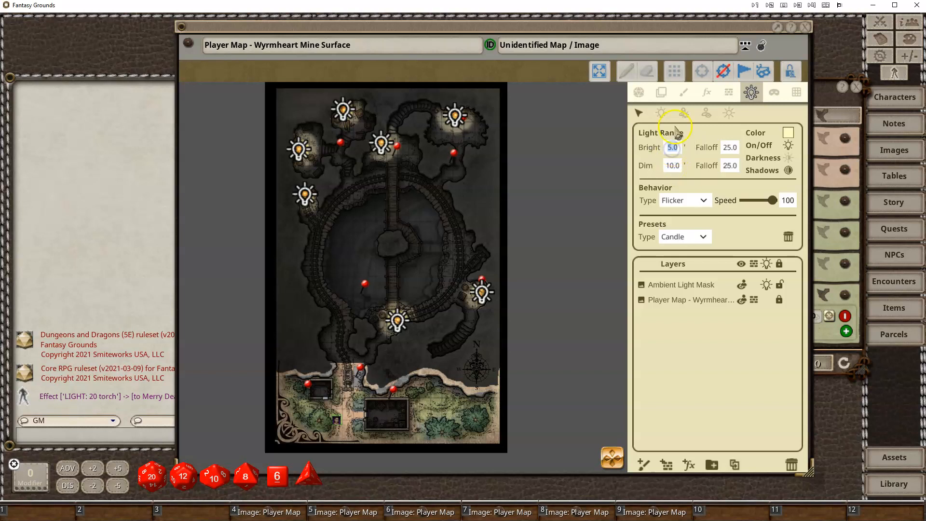
pyautogui.write('10')
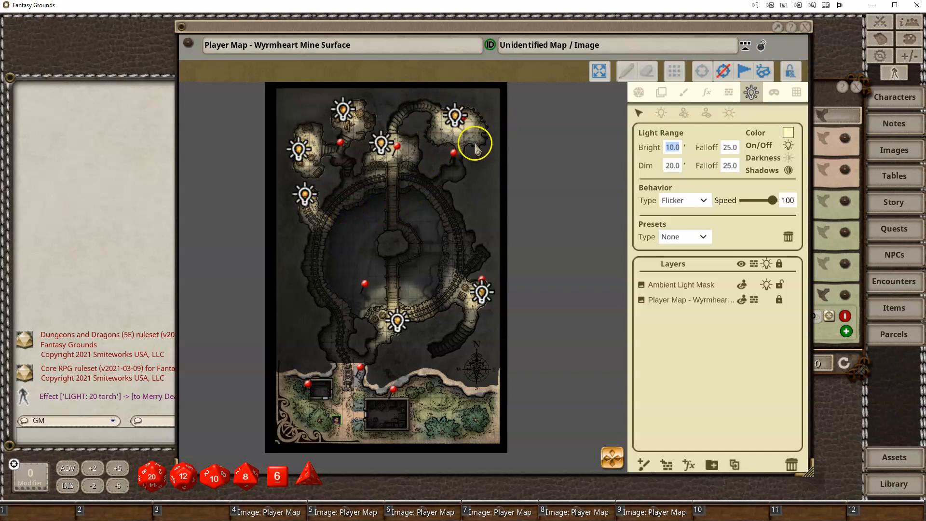
pyautogui.moveTo(770, 200); pyautogui.dragTo(762, 200)
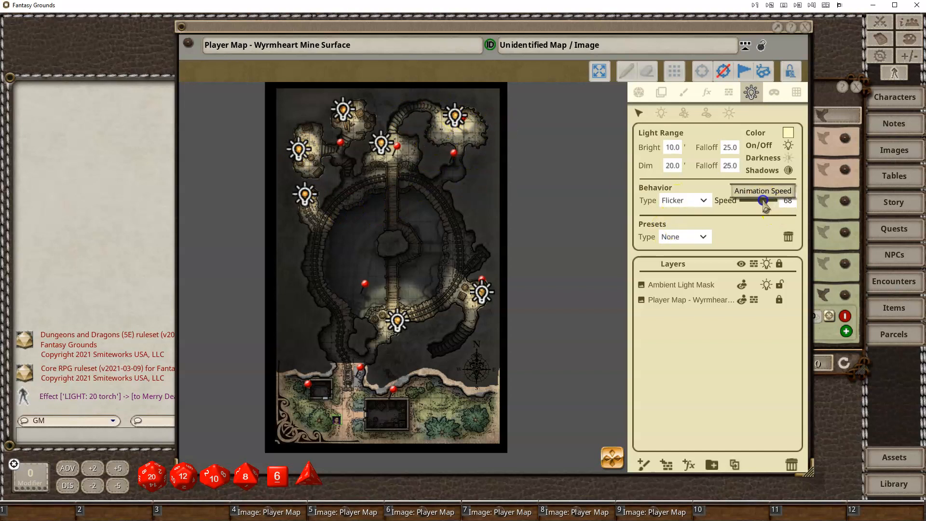
pyautogui.moveTo(765, 200); pyautogui.dragTo(759, 200)
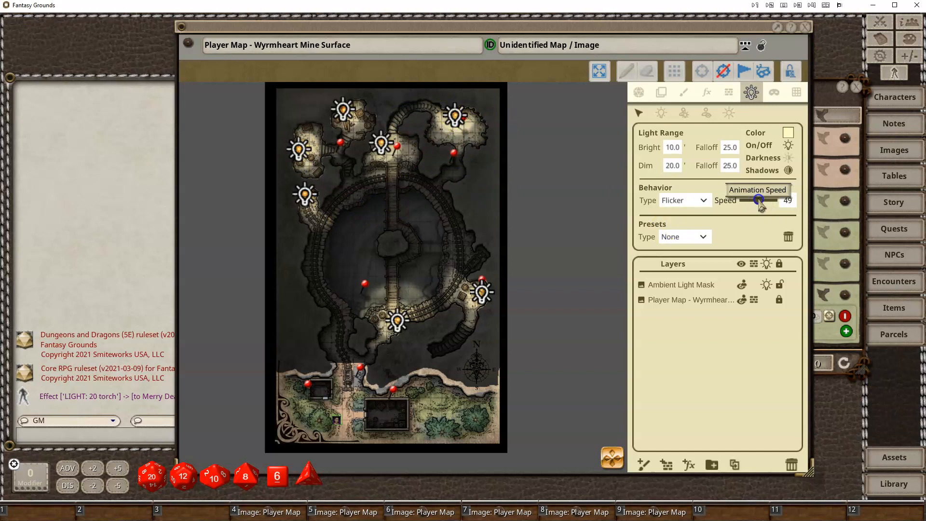
# Try the Pulse and then Flash animation behaviors on the light
pyautogui.click(684, 199)
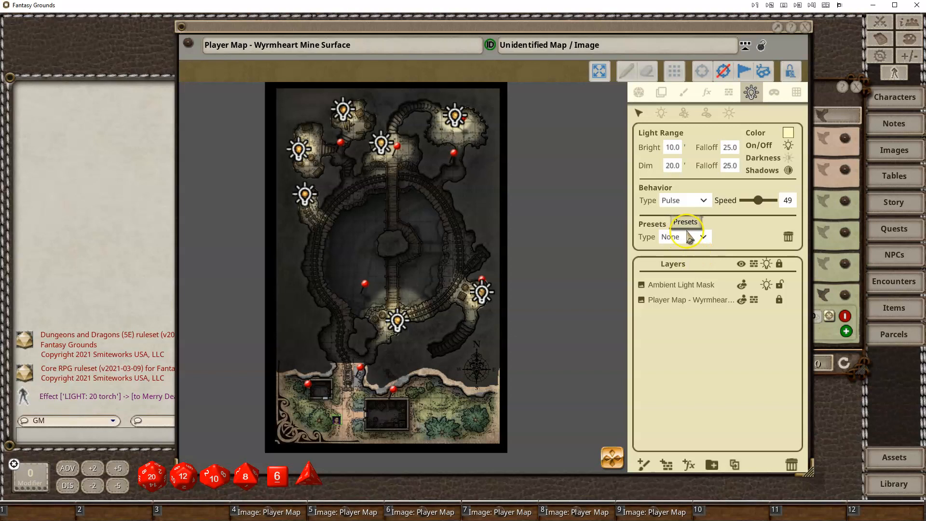
pyautogui.click(702, 200)
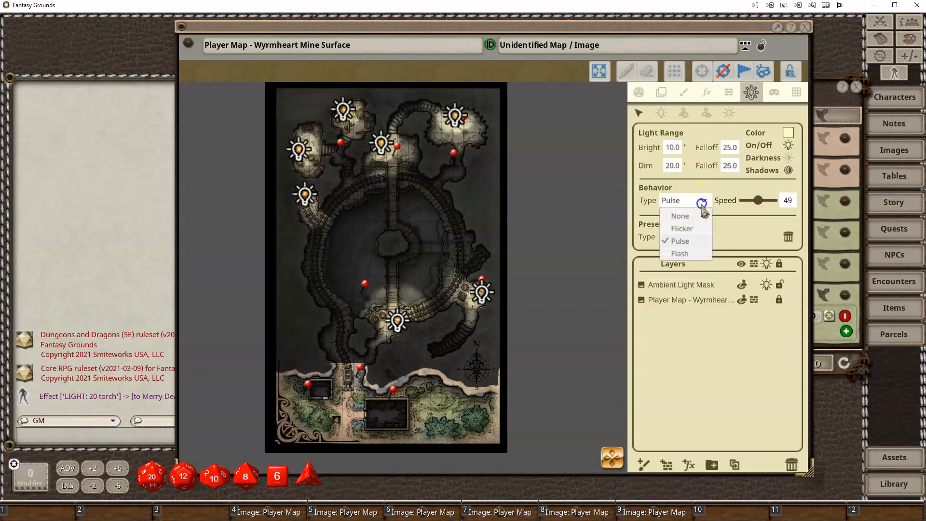
pyautogui.click(679, 253)
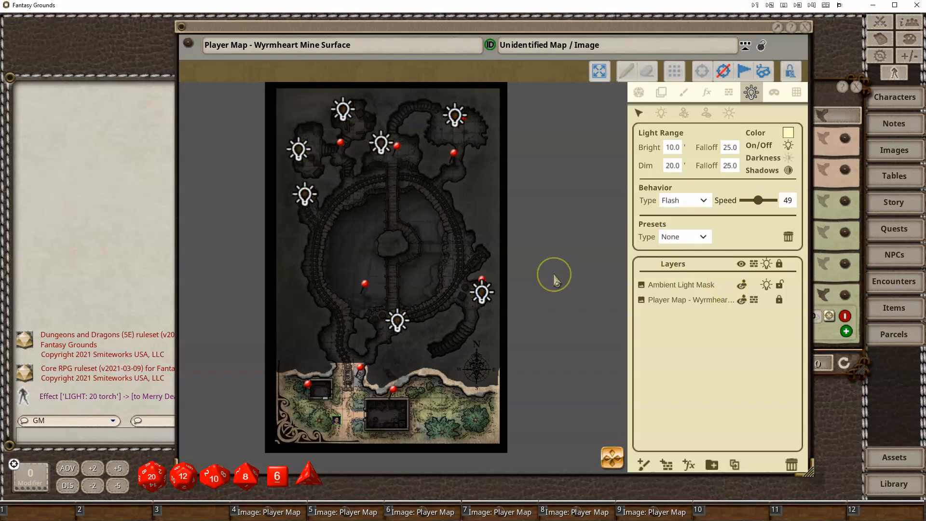
pyautogui.moveTo(300, 301)
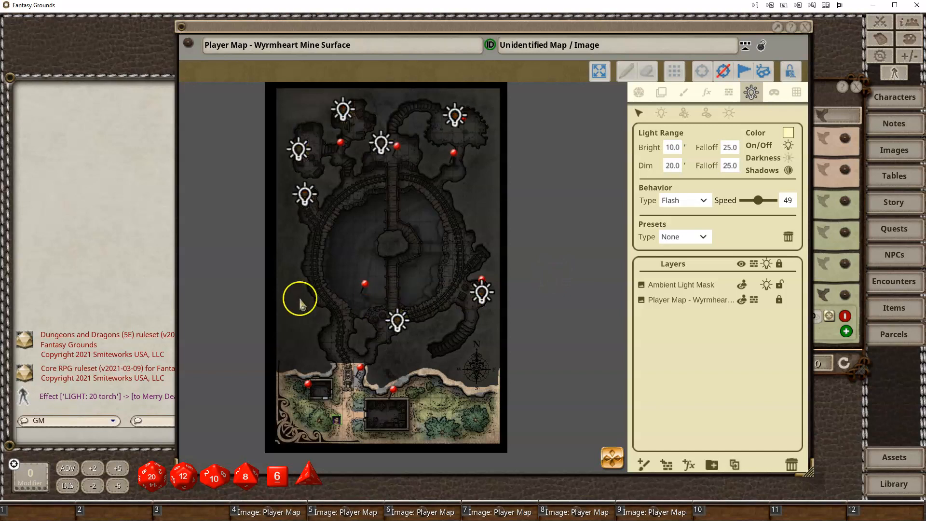
pyautogui.moveTo(409, 223)
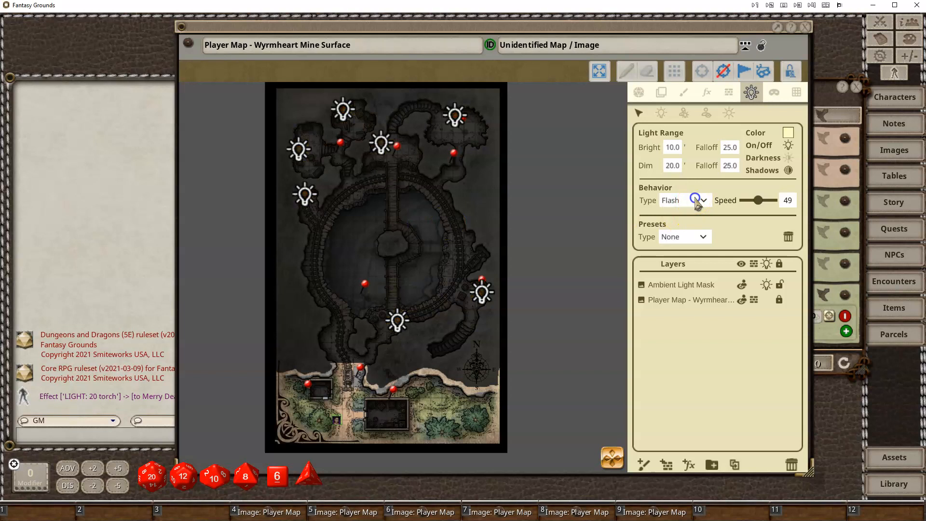
pyautogui.click(701, 200)
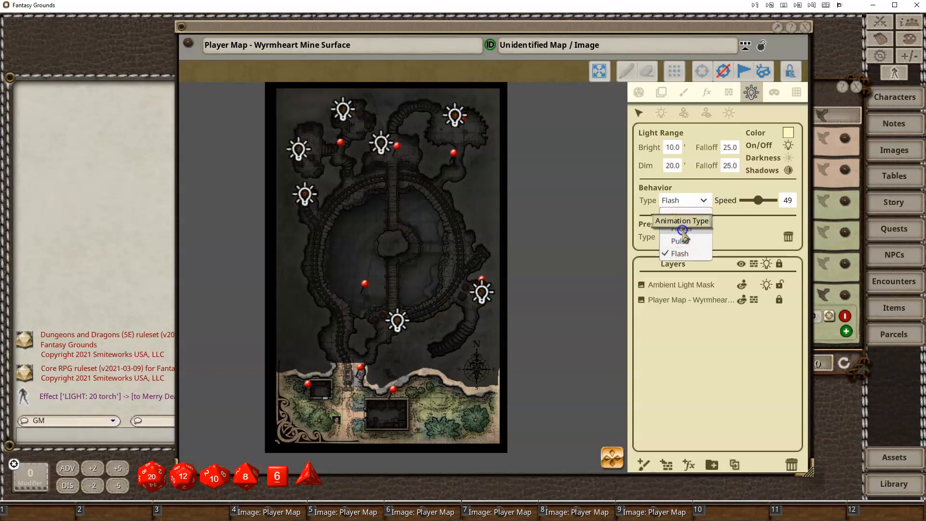
# Restore Flicker and tint the lights yellow after testing green, red and pink
pyautogui.click(681, 231)
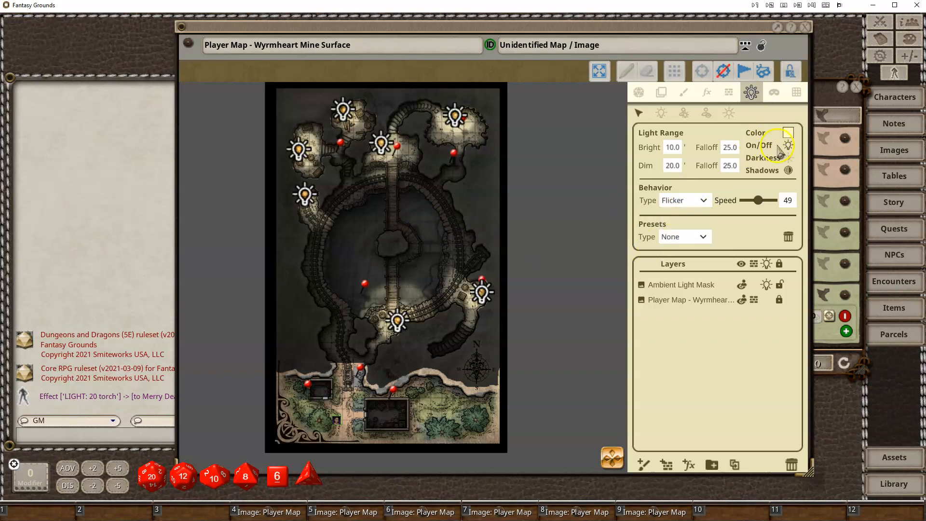
pyautogui.click(788, 132)
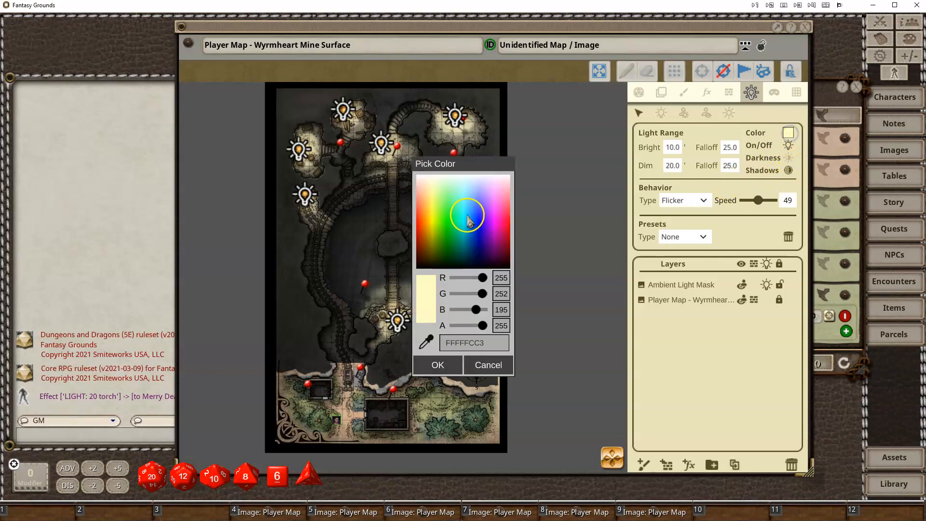
pyautogui.click(469, 202)
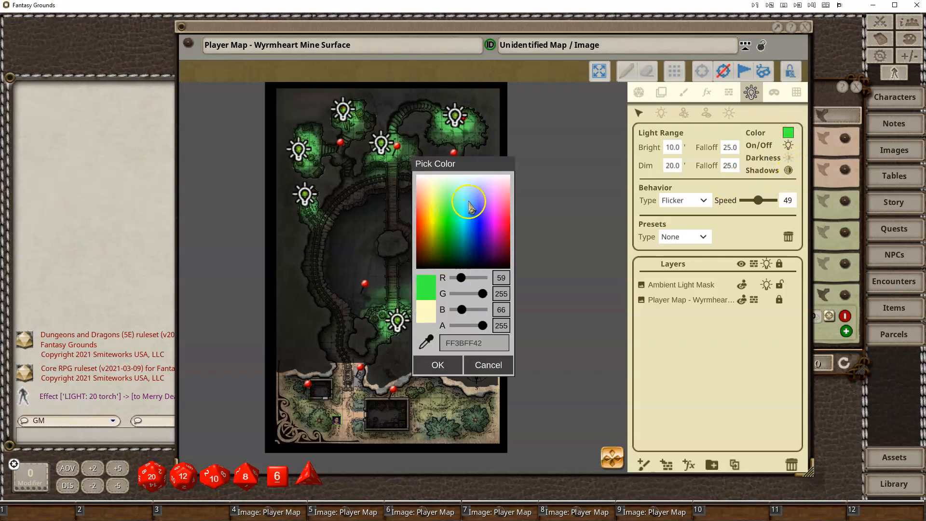
pyautogui.click(584, 229)
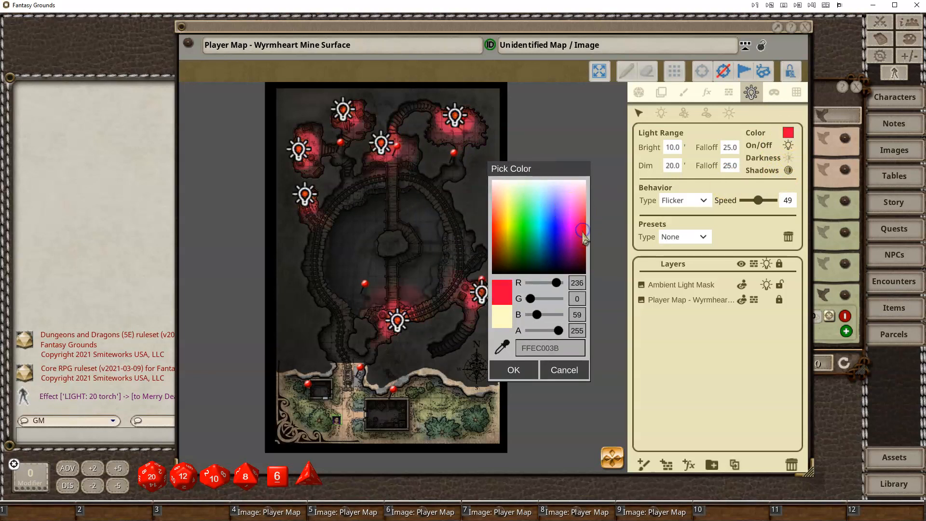
pyautogui.click(574, 214)
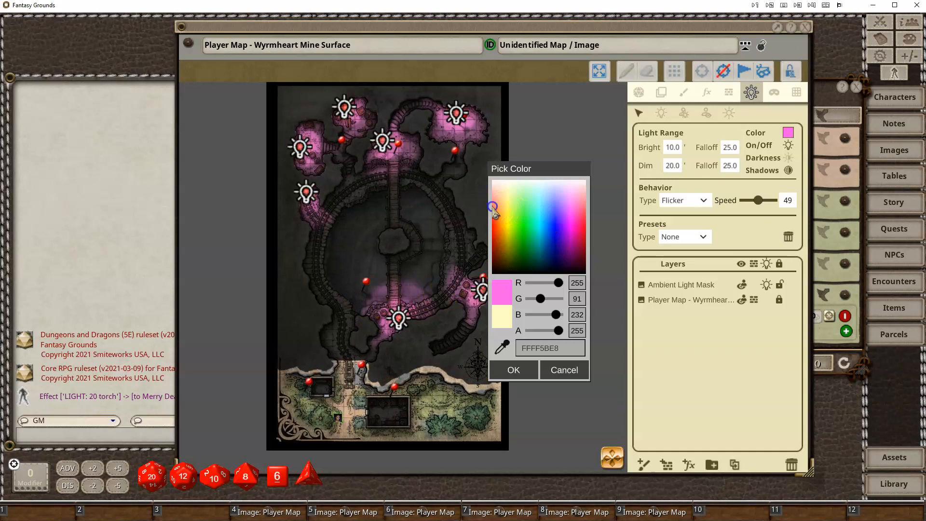
pyautogui.click(562, 238)
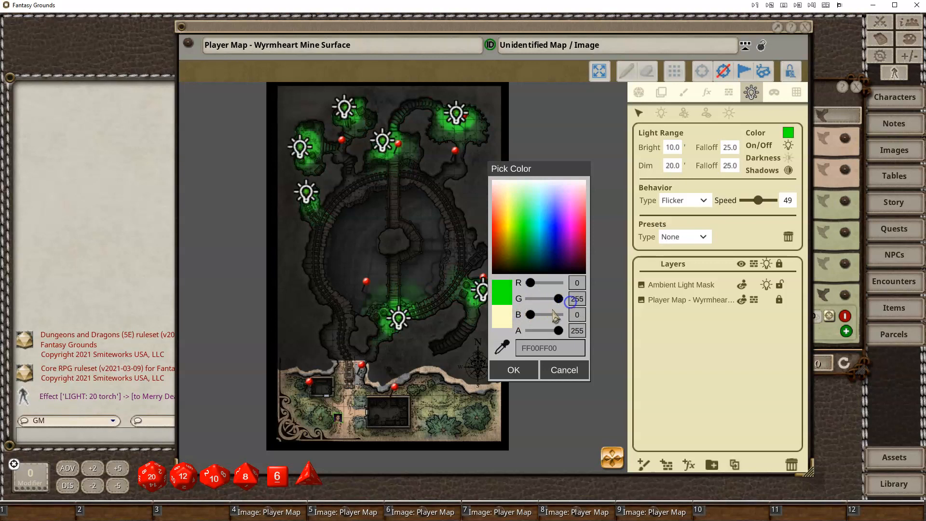
pyautogui.moveTo(532, 282); pyautogui.dragTo(564, 282)
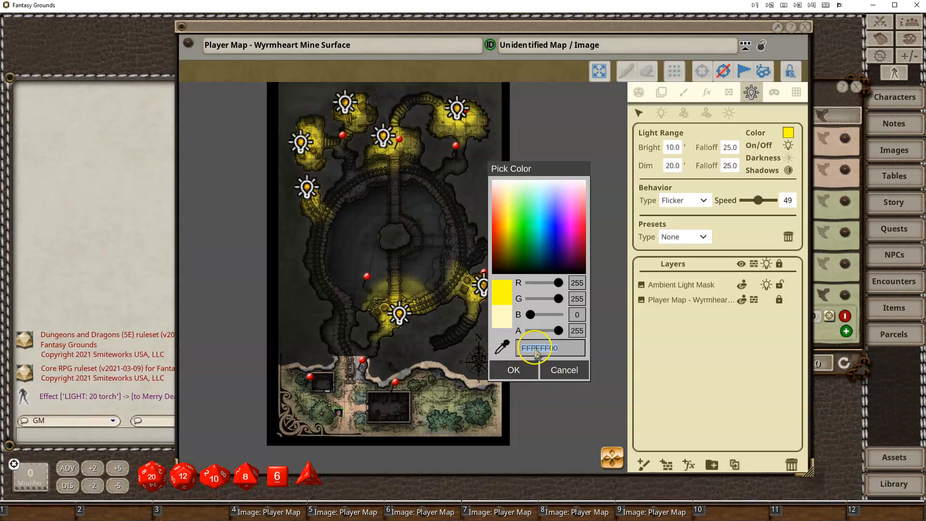
# Lower the yellow colour's alpha to about 140 and confirm with OK
pyautogui.click(537, 347)
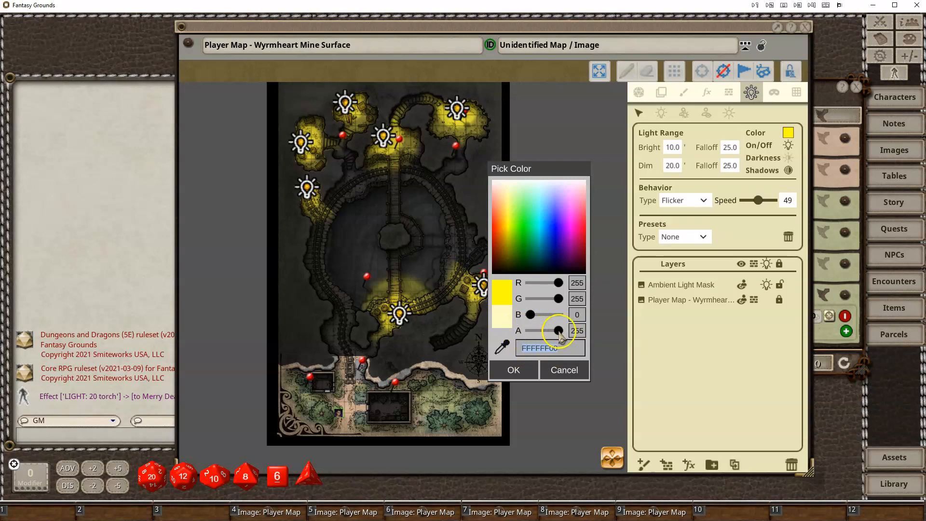
pyautogui.moveTo(558, 331); pyautogui.dragTo(542, 331)
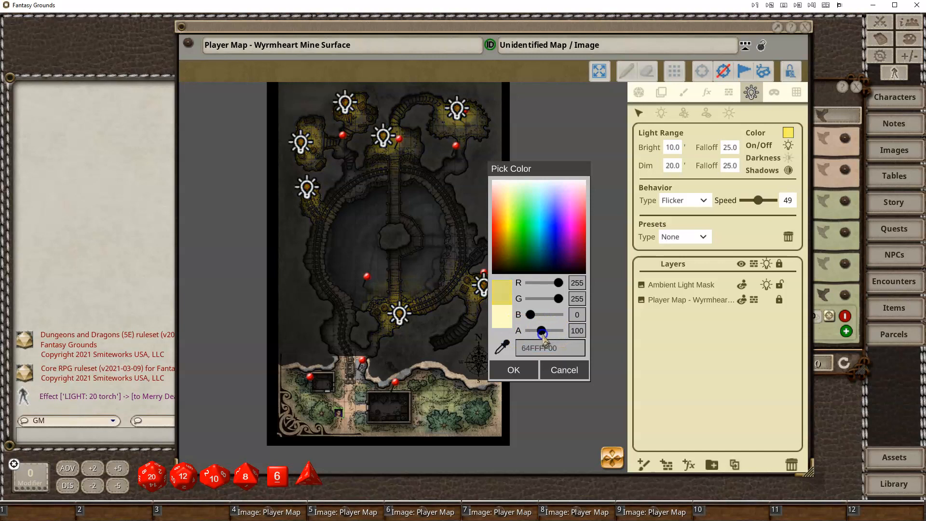
pyautogui.moveTo(543, 331); pyautogui.dragTo(545, 331)
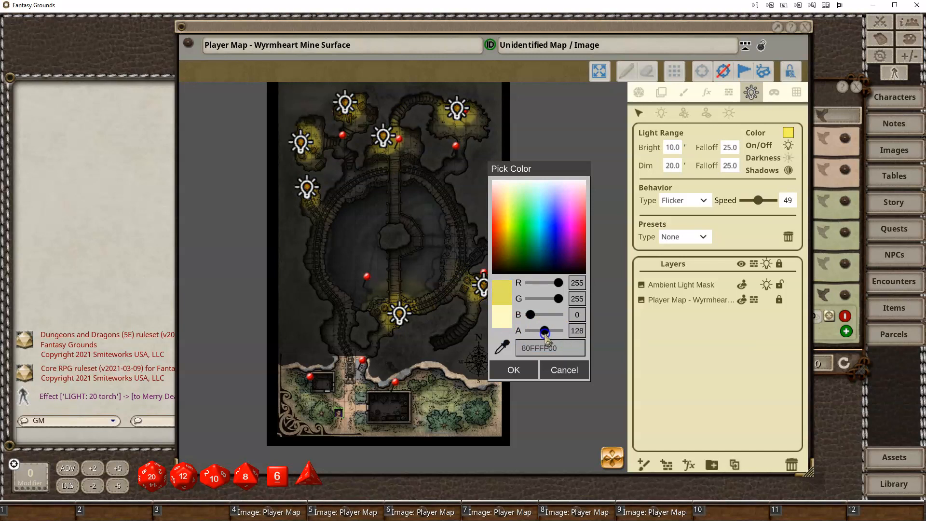
pyautogui.moveTo(545, 330); pyautogui.dragTo(540, 331)
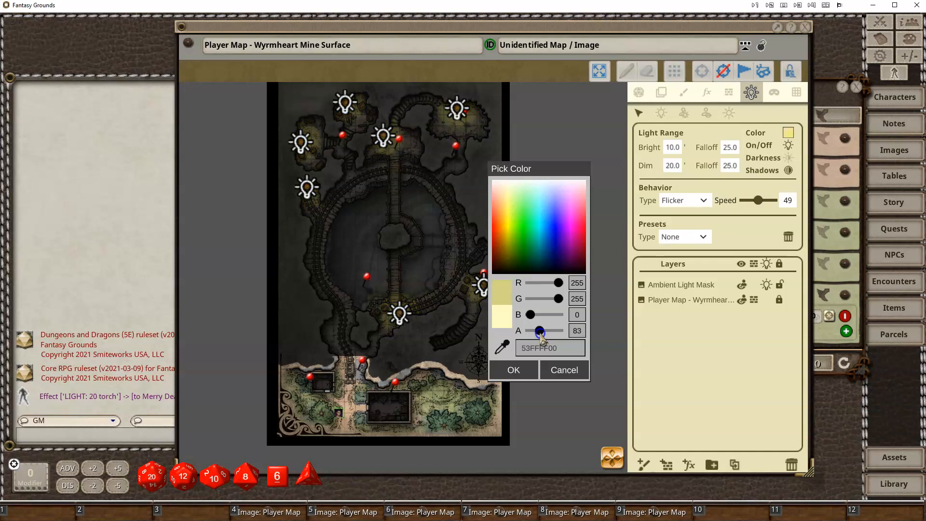
pyautogui.moveTo(539, 331); pyautogui.dragTo(523, 331)
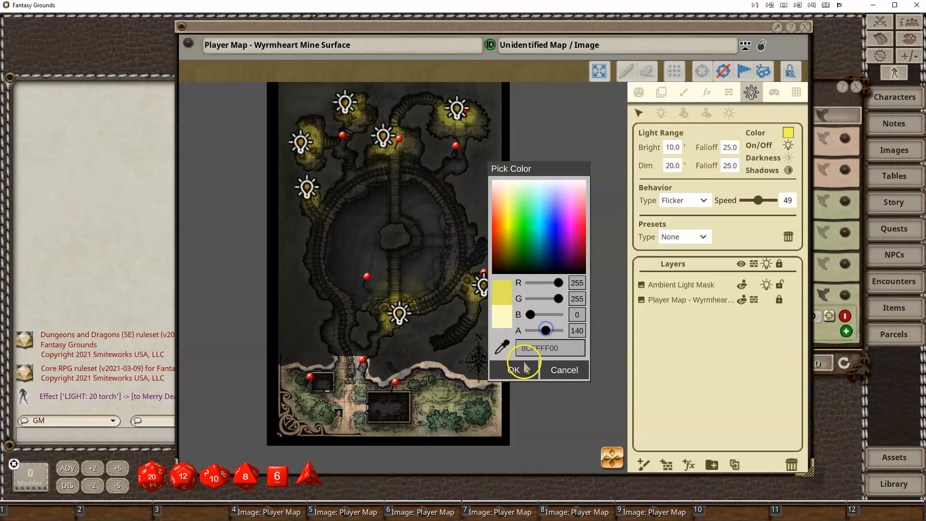
pyautogui.click(702, 237)
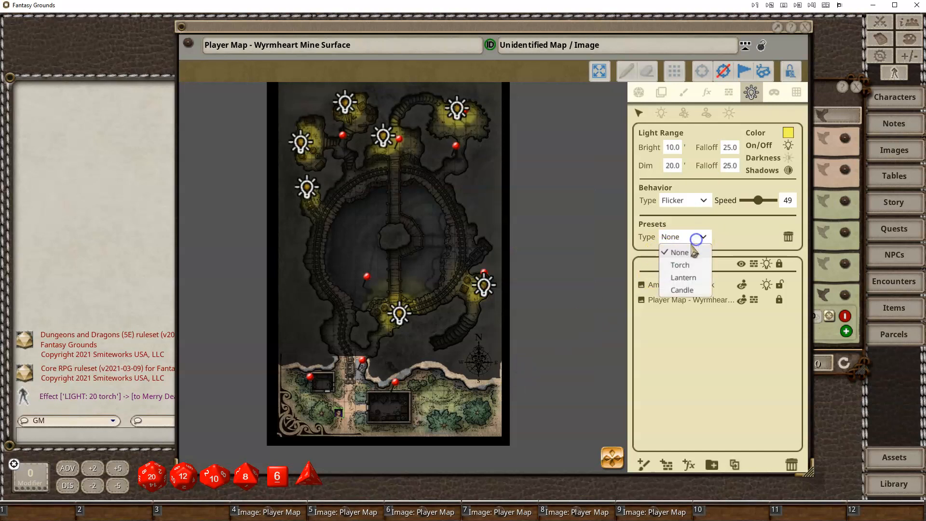
# Apply the Torch preset (bright 20, dim 40) and select the token near the entrance
pyautogui.click(680, 265)
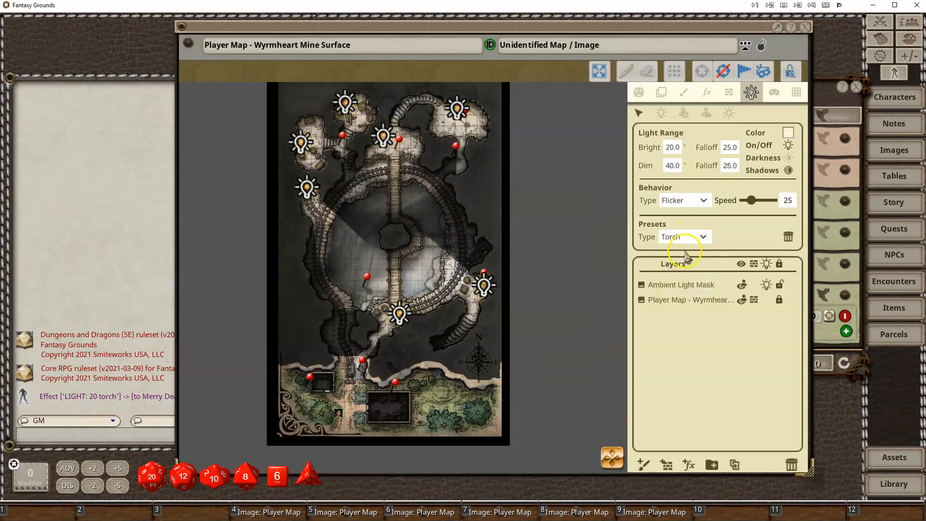
pyautogui.moveTo(661, 182)
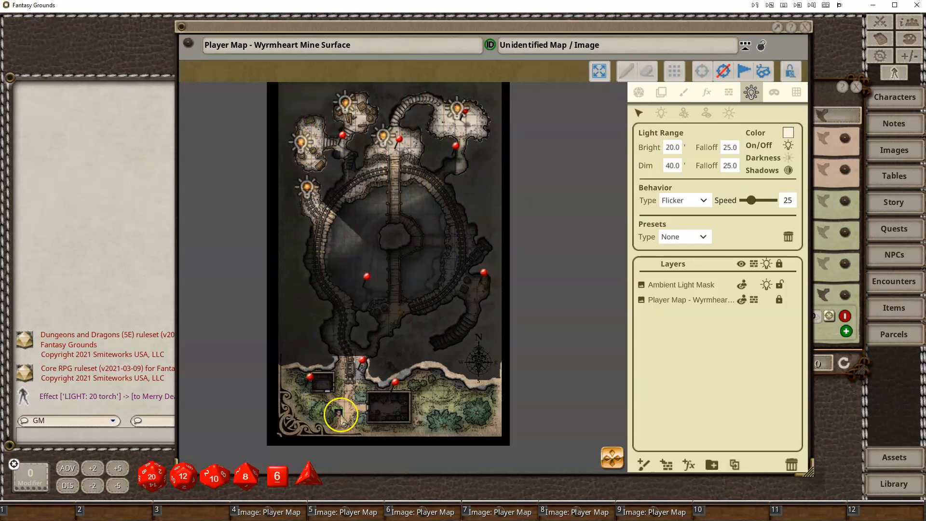
pyautogui.click(638, 92)
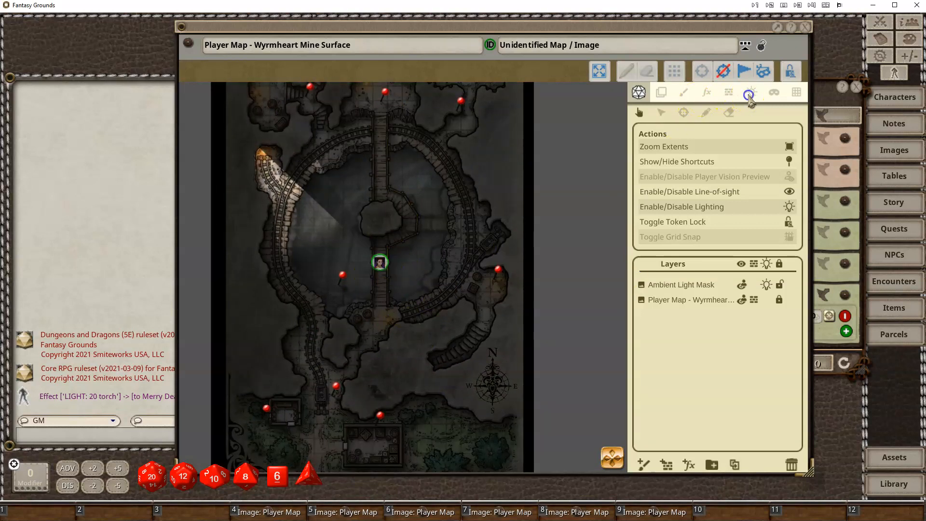
# Create a new Candle light and attach it to the token on the central bridge
pyautogui.click(751, 92)
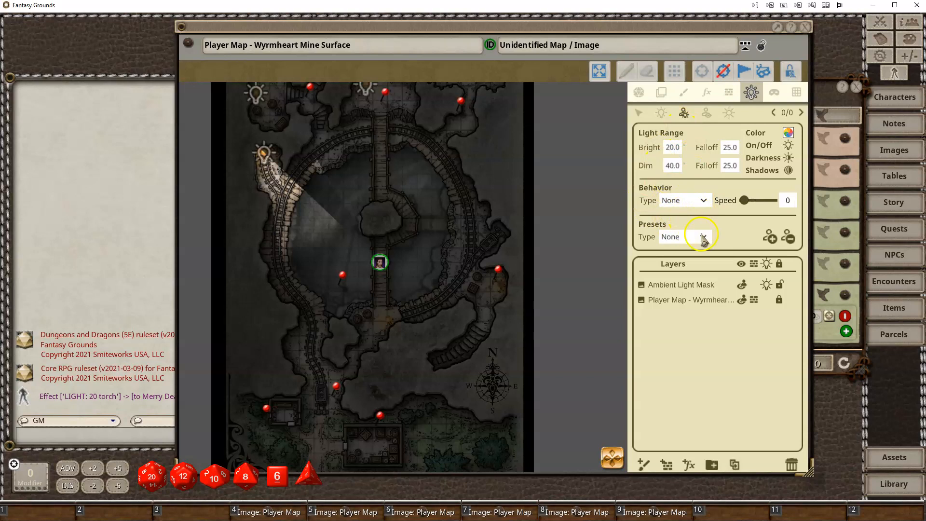
pyautogui.click(702, 237)
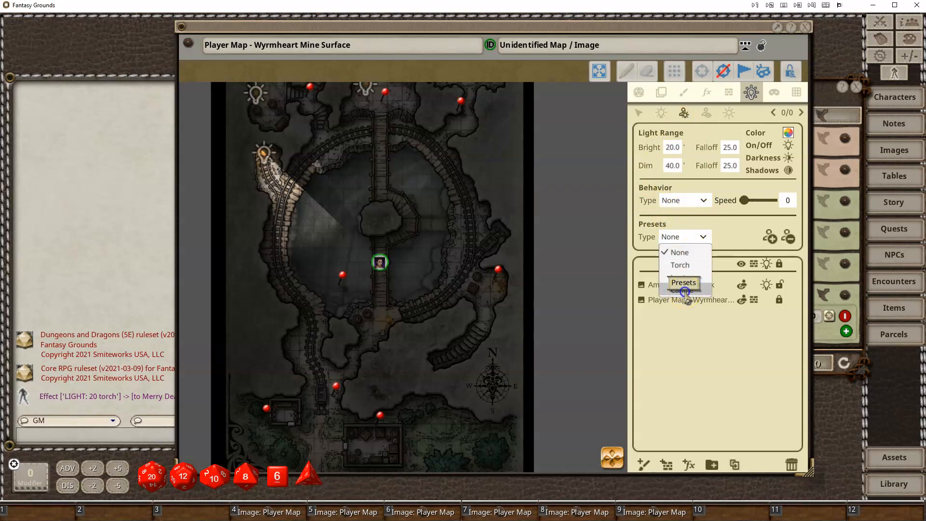
pyautogui.click(683, 264)
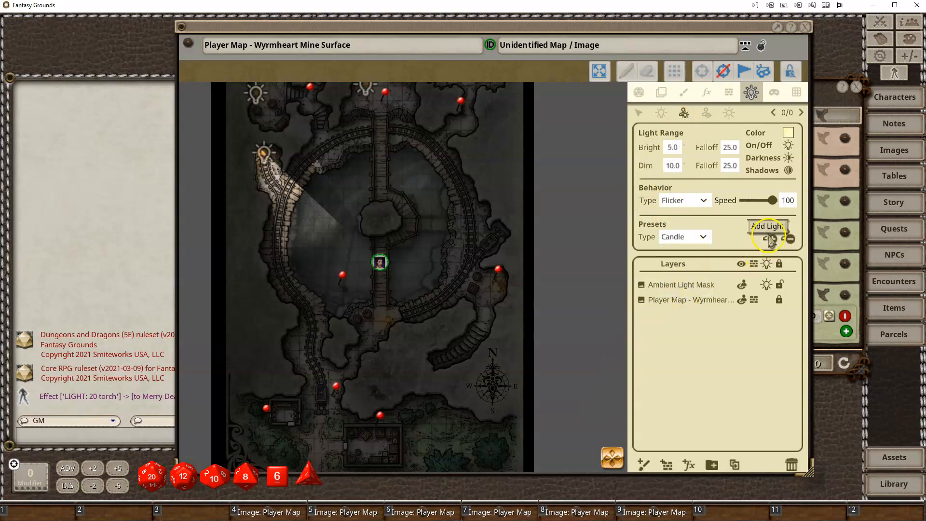
pyautogui.click(768, 225)
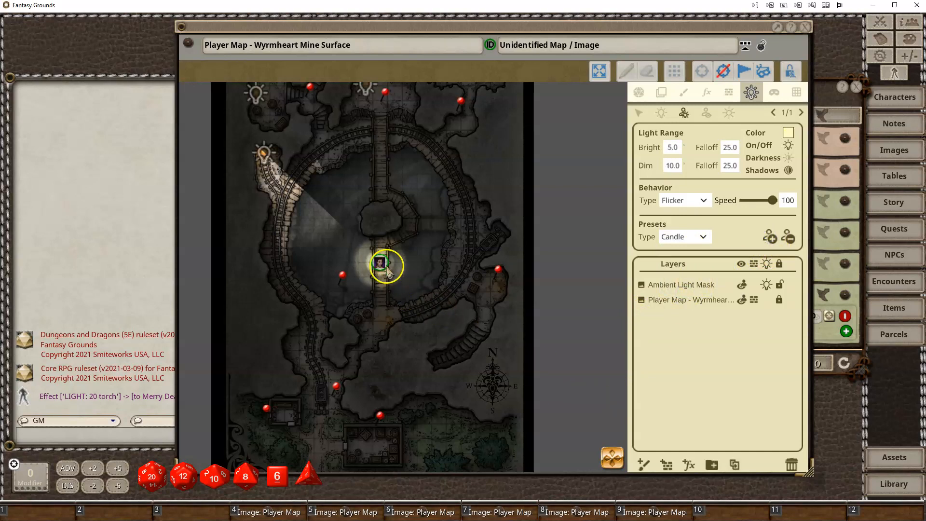
pyautogui.click(636, 71)
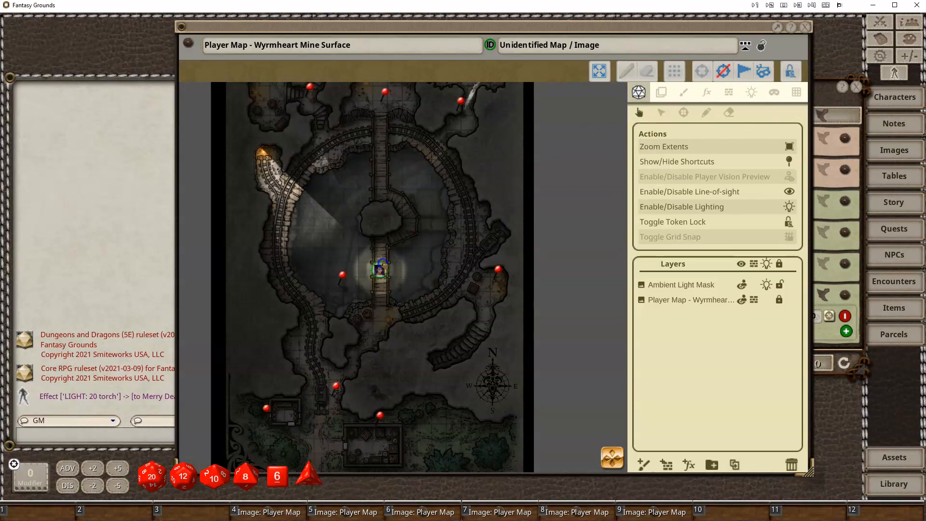
pyautogui.moveTo(380, 269)
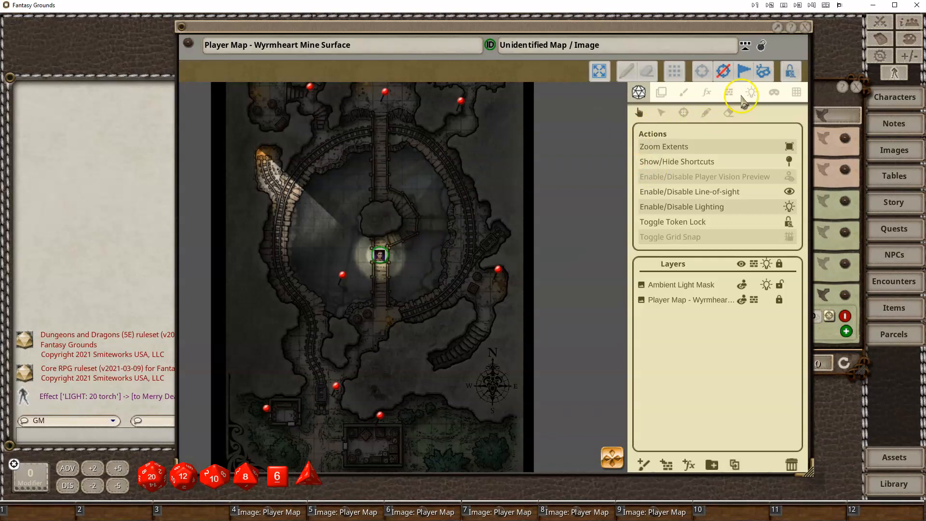
# Cycle the token's light through Torch and Lantern back to Candle, then open its colour picker
pyautogui.click(752, 93)
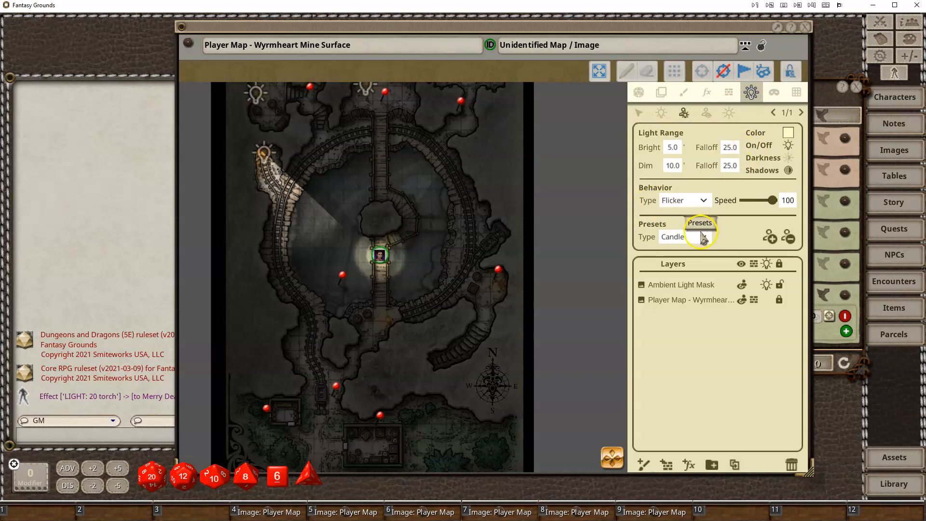
pyautogui.click(682, 236)
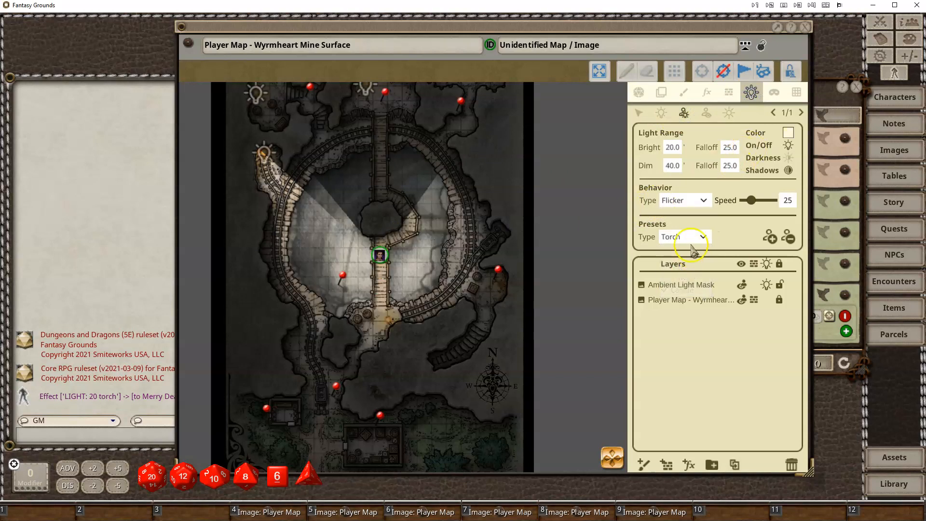
pyautogui.click(684, 236)
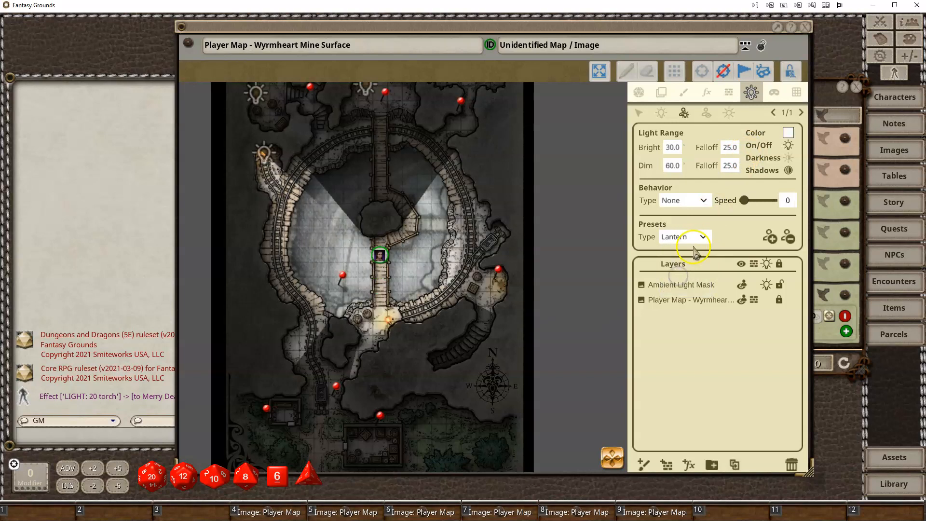
pyautogui.click(682, 237)
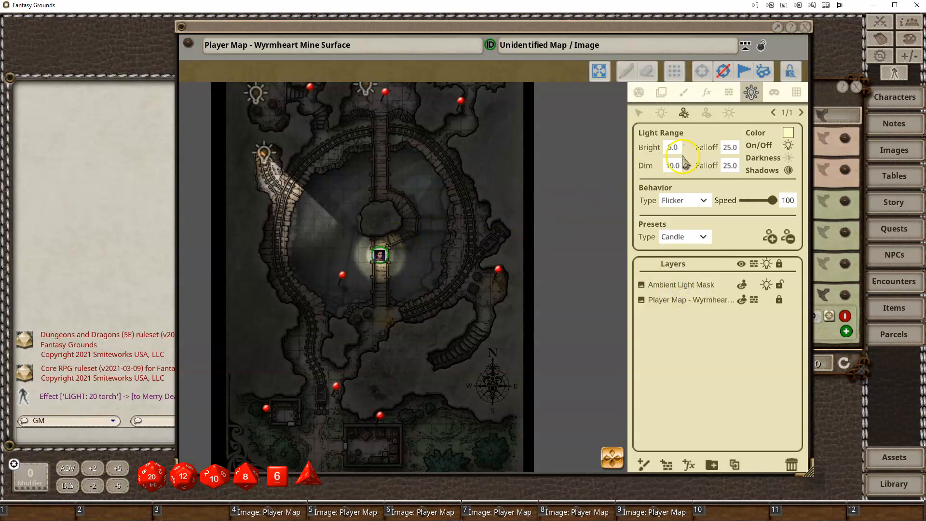
pyautogui.click(788, 132)
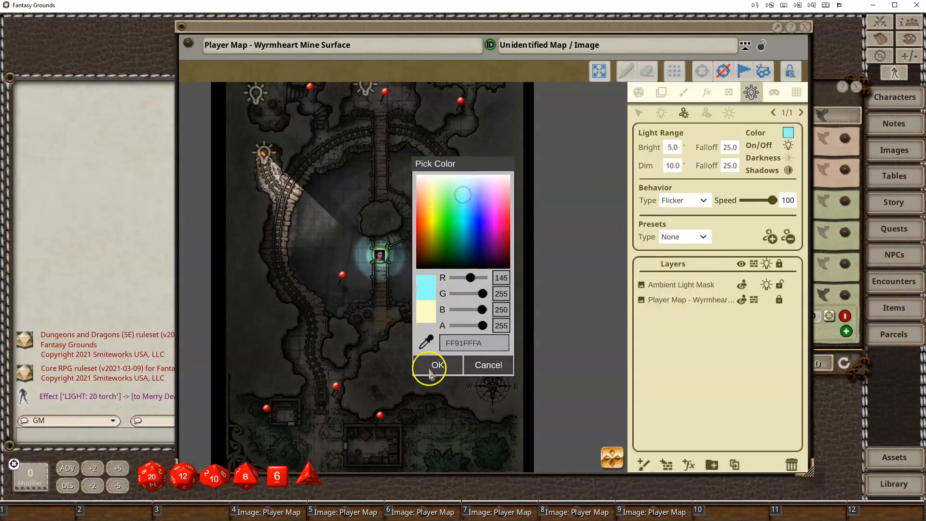
# Confirm the pale blue colour for the token's candle light
pyautogui.click(437, 365)
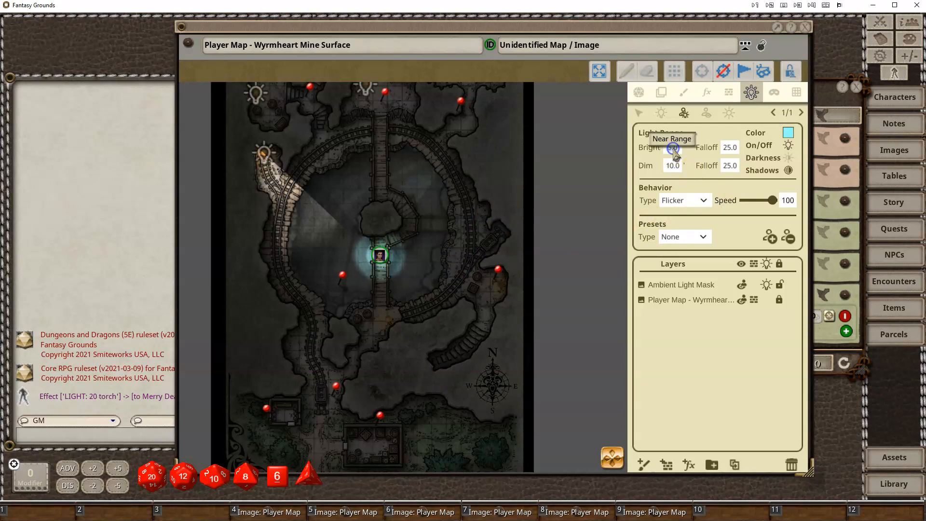
pyautogui.moveTo(672, 167)
pyautogui.write('50')
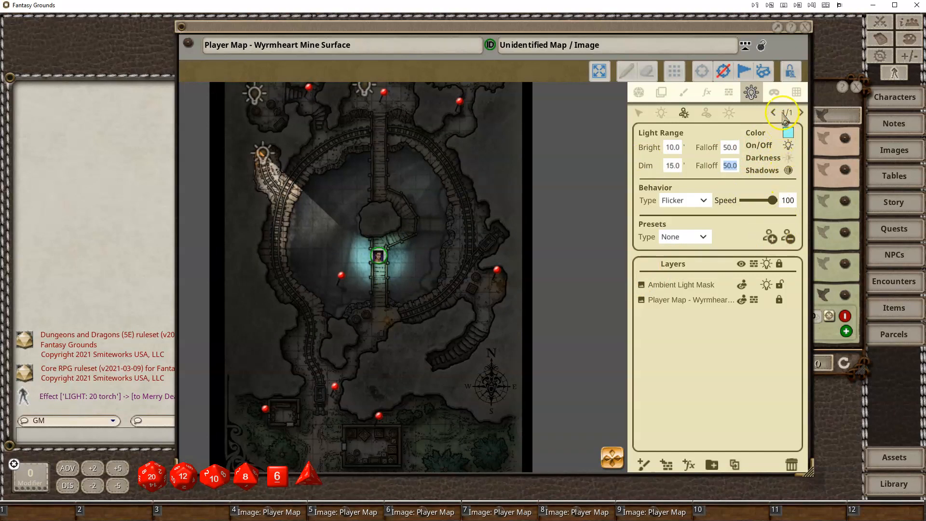
pyautogui.moveTo(715, 156)
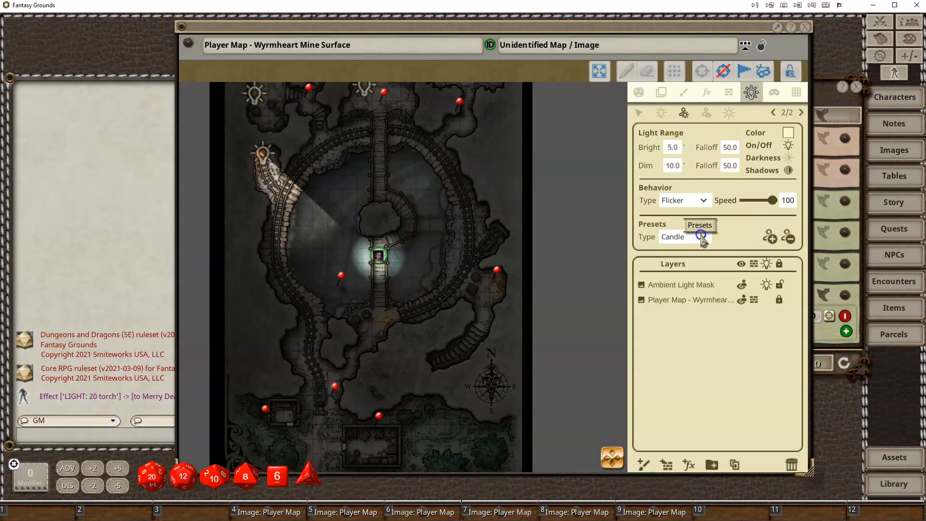
# Try the Torch preset on the second light, then delete both the torch and blue lights
pyautogui.click(682, 236)
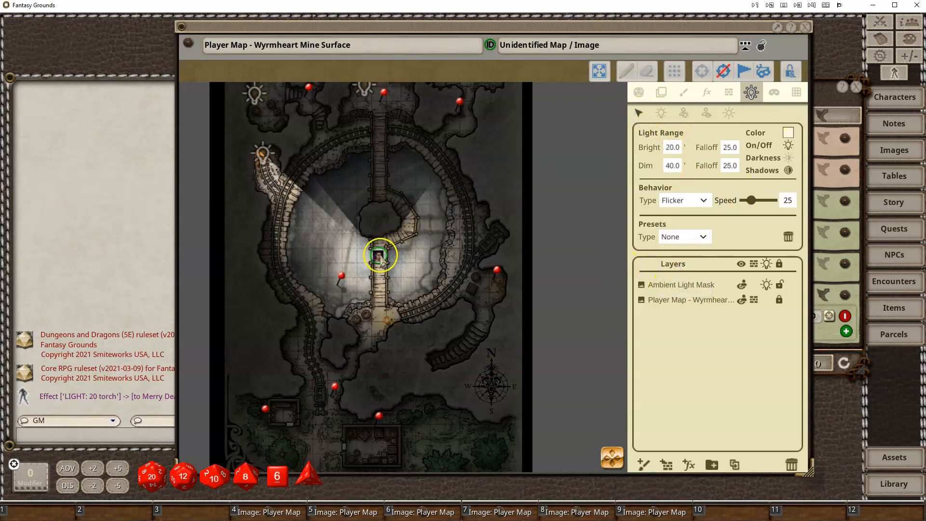
pyautogui.click(638, 92)
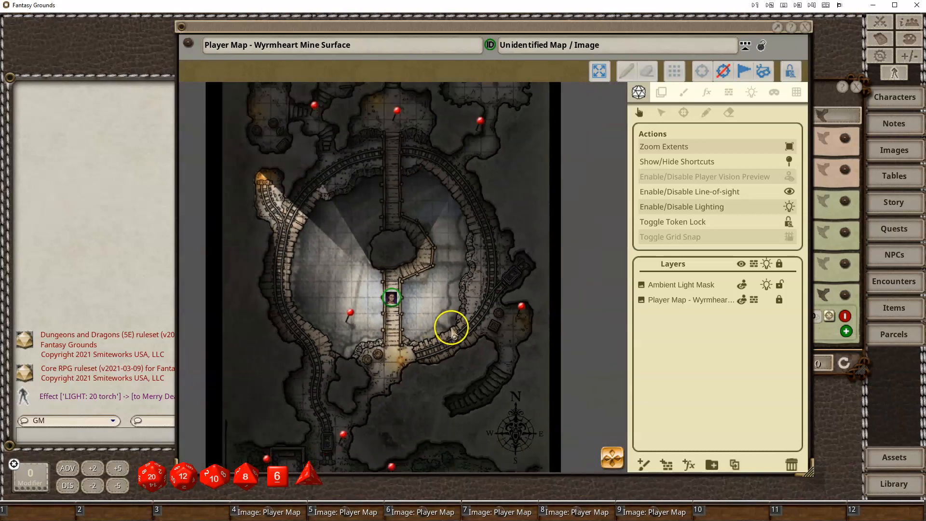
pyautogui.click(750, 92)
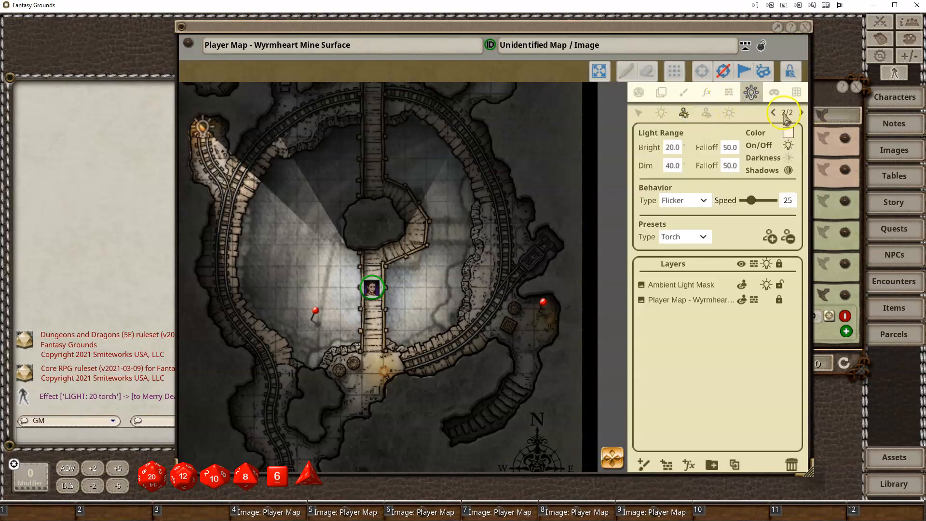
pyautogui.click(788, 237)
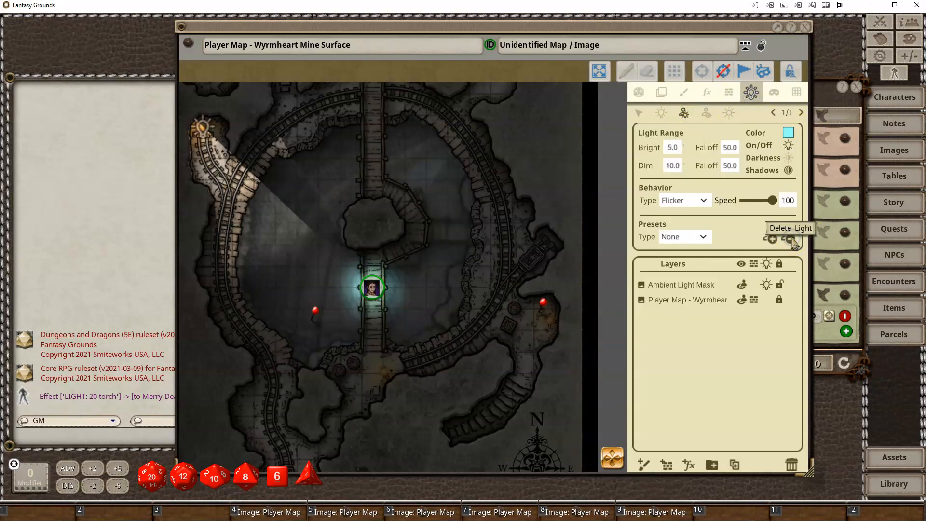
pyautogui.click(787, 239)
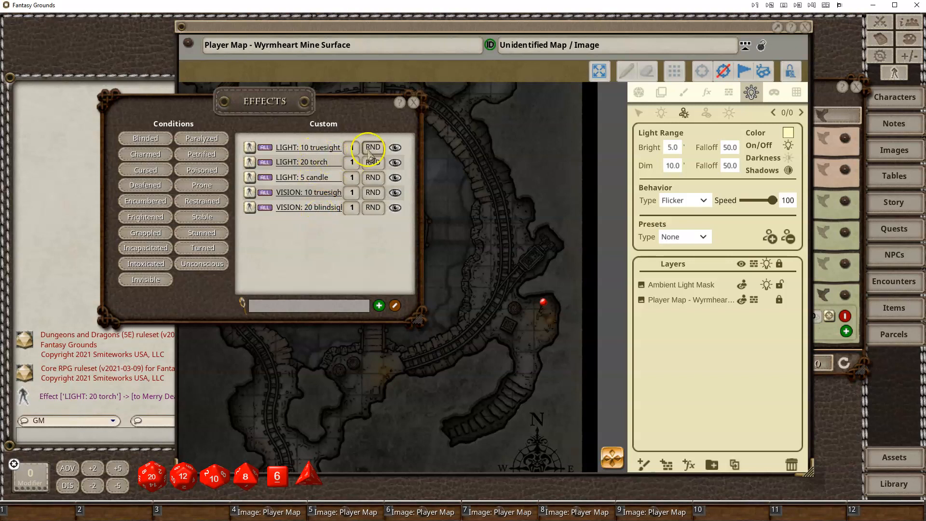
# Remove the custom LIGHT: 10 truesight effect and drop LIGHT: 5 candle onto Merry Death
pyautogui.click(394, 147)
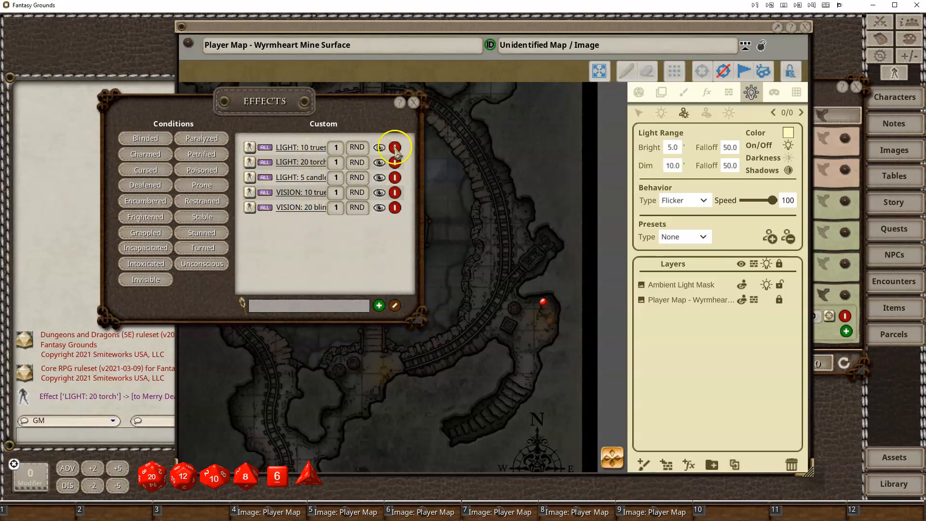
pyautogui.click(395, 147)
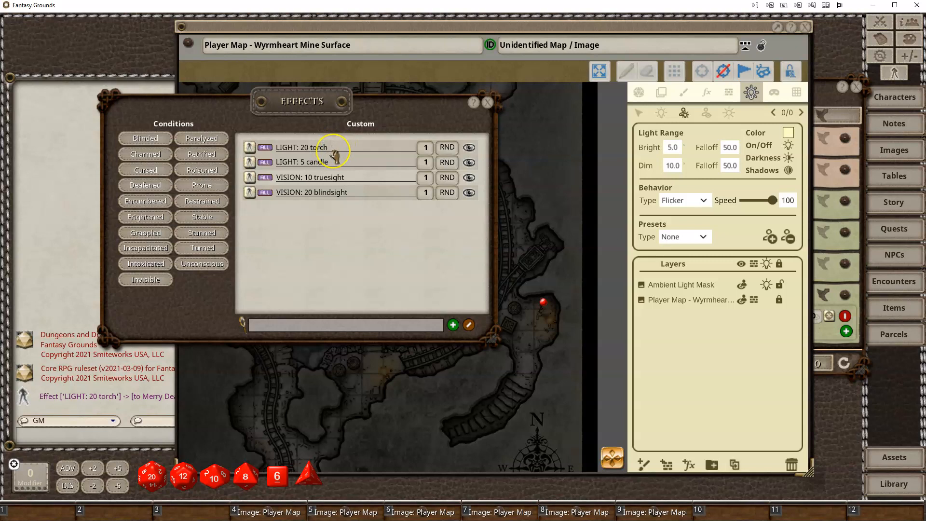
pyautogui.moveTo(330, 150)
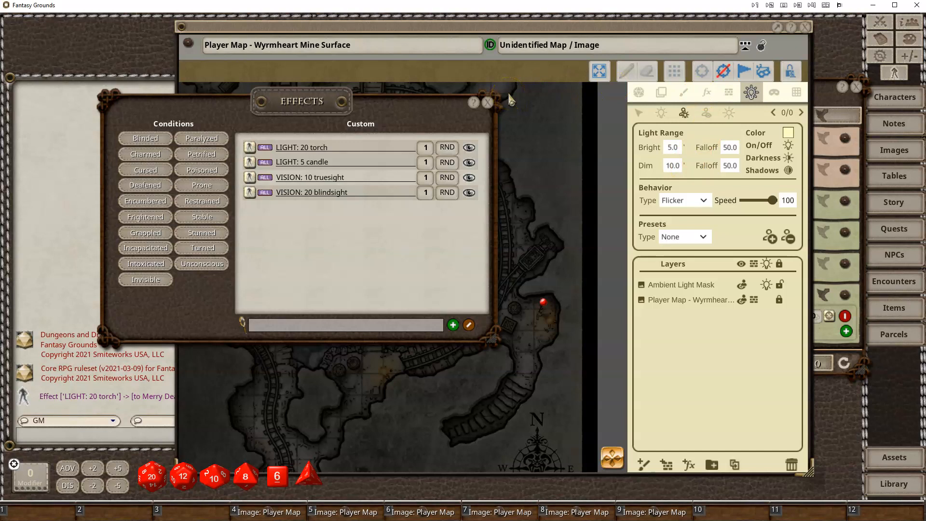
pyautogui.moveTo(301, 100); pyautogui.dragTo(258, 91)
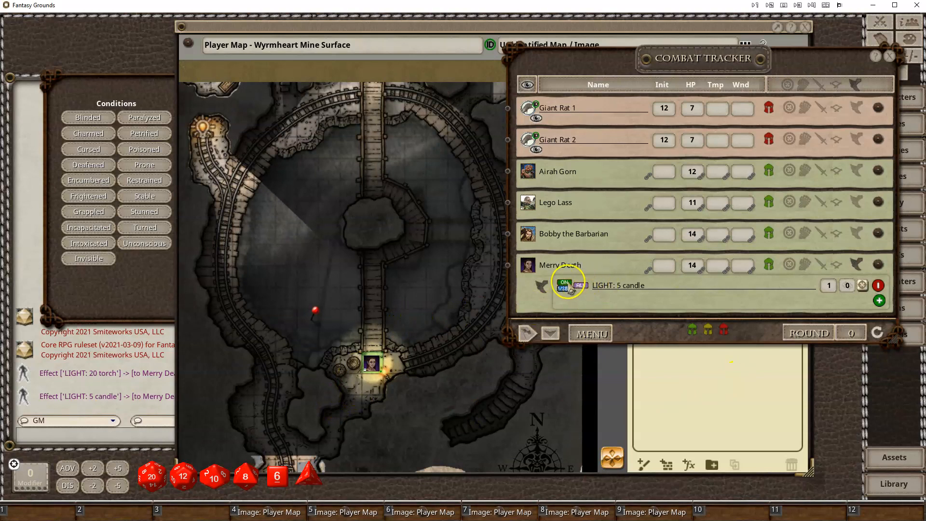
# Switch Merry Death's LIGHT: 5 candle effect off, then back on
pyautogui.click(564, 285)
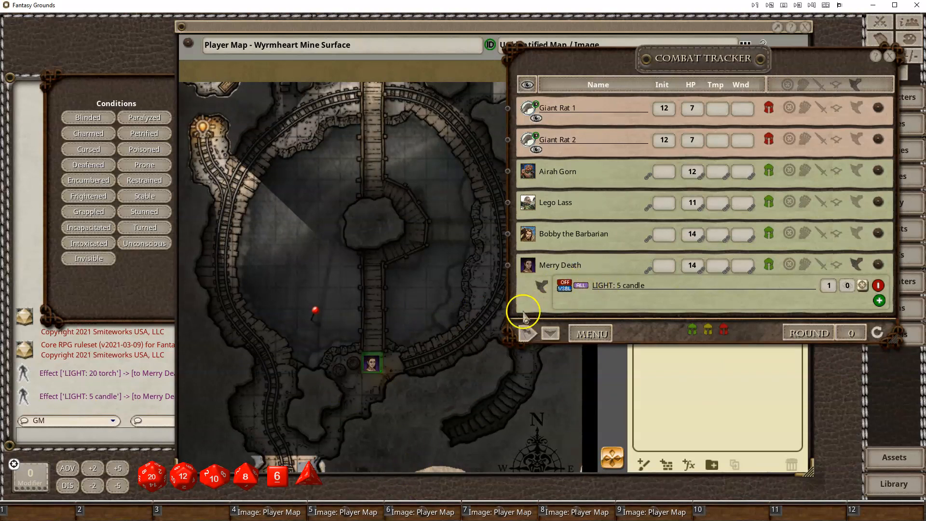
pyautogui.moveTo(415, 389)
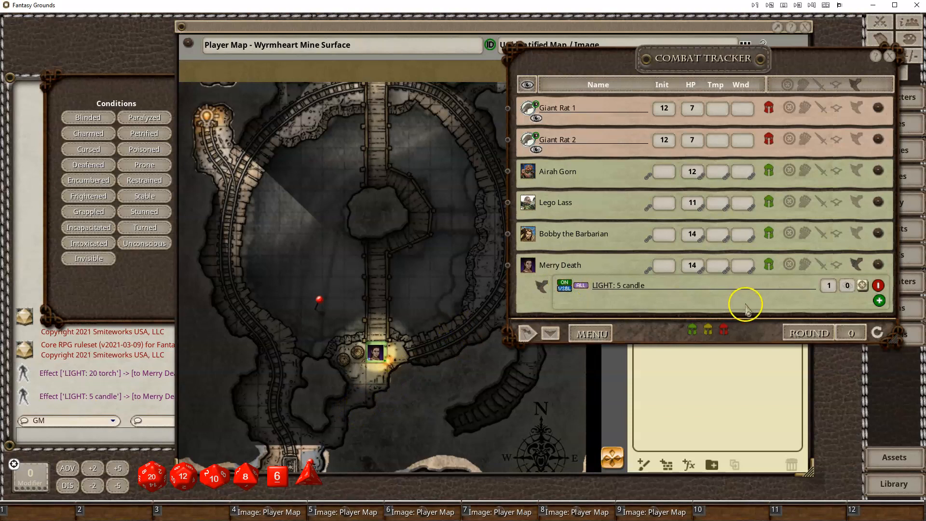
pyautogui.click(878, 285)
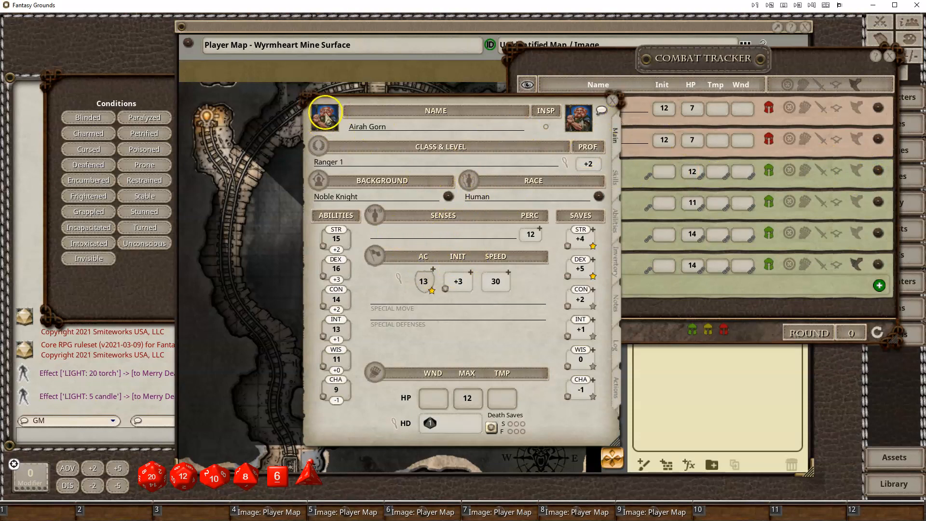
pyautogui.moveTo(626, 103)
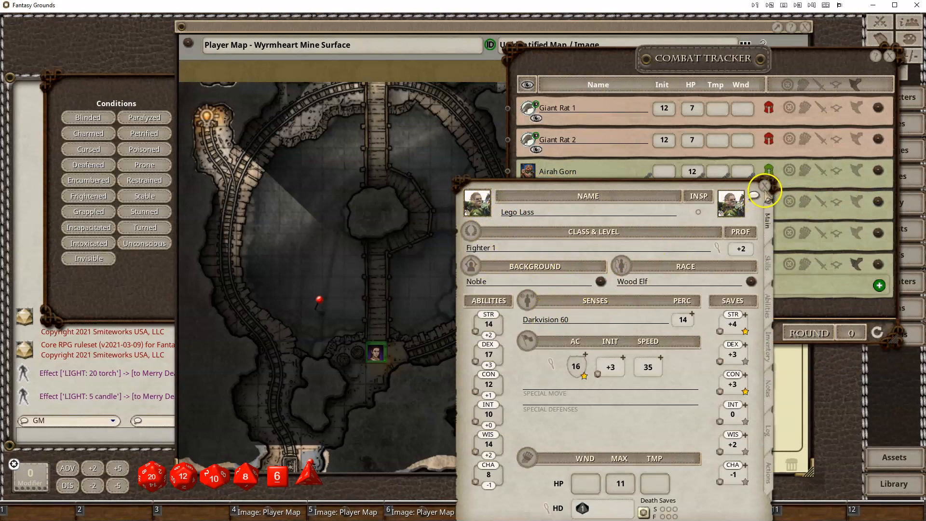
# Close the character sheet after checking the wood elf fighter's Darkvision 60
pyautogui.click(764, 188)
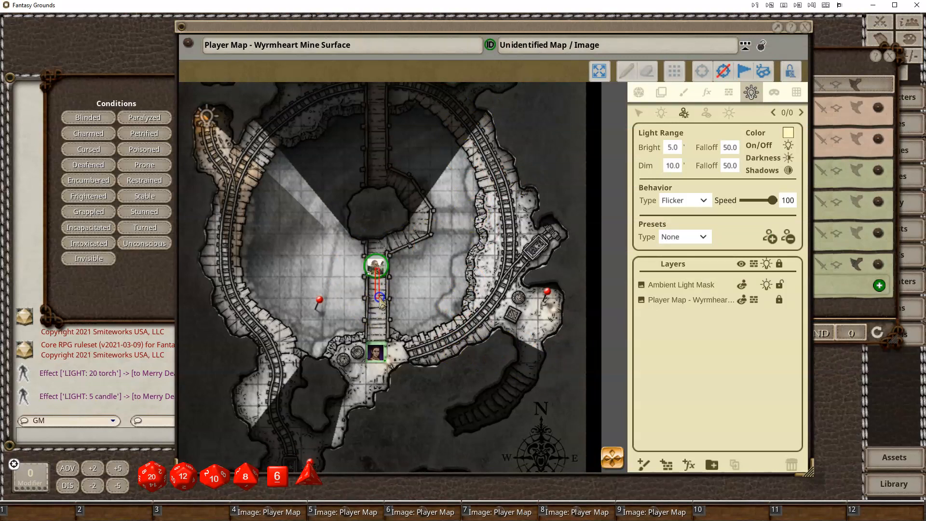
# Drag Lego Lass and Merry Death north along the rail tunnels toward the northern cavern
pyautogui.click(638, 91)
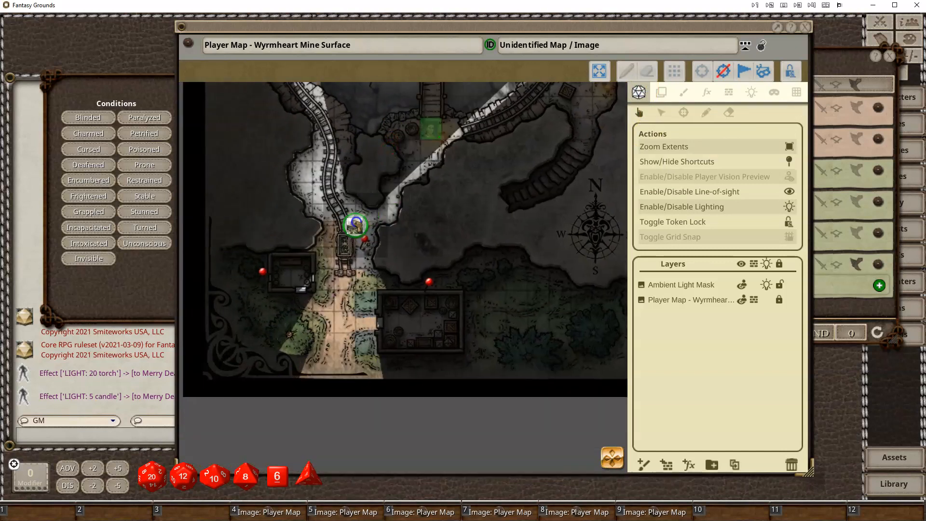
pyautogui.moveTo(355, 224); pyautogui.dragTo(311, 342)
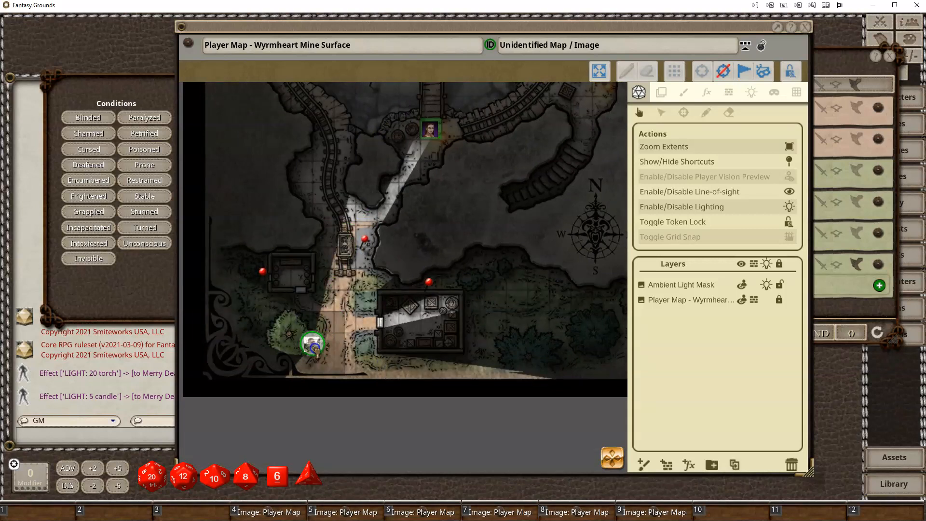
pyautogui.moveTo(313, 342); pyautogui.dragTo(366, 321)
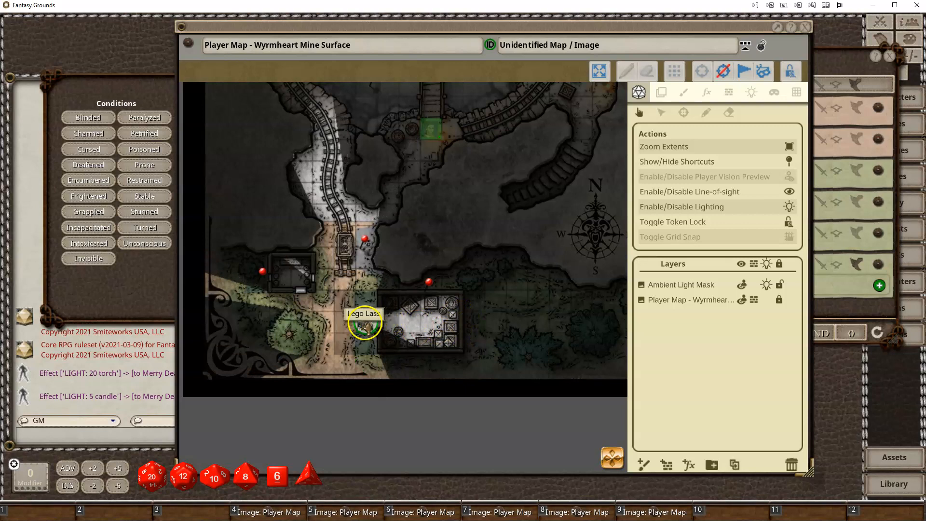
pyautogui.moveTo(363, 321); pyautogui.dragTo(333, 139)
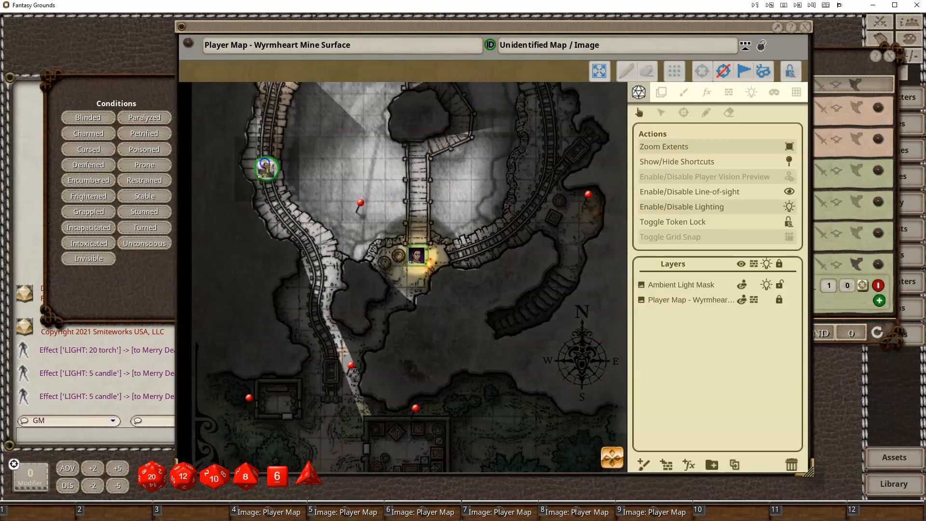
pyautogui.moveTo(266, 168); pyautogui.dragTo(288, 114)
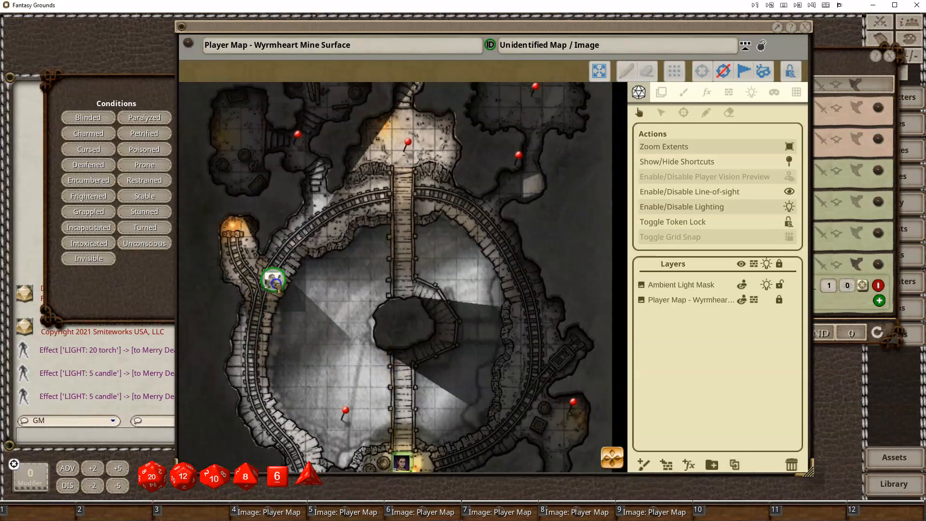
pyautogui.moveTo(274, 280); pyautogui.dragTo(295, 441)
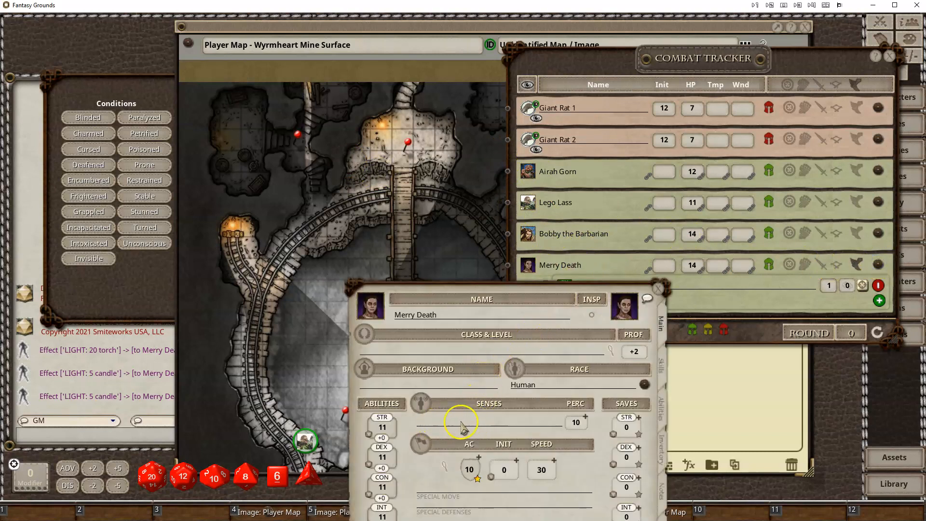
pyautogui.moveTo(691, 282)
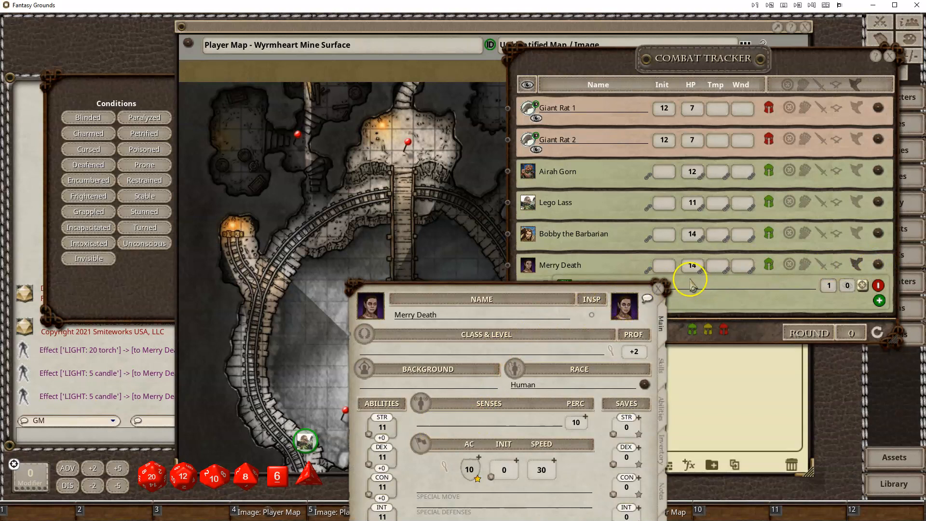
pyautogui.click(658, 289)
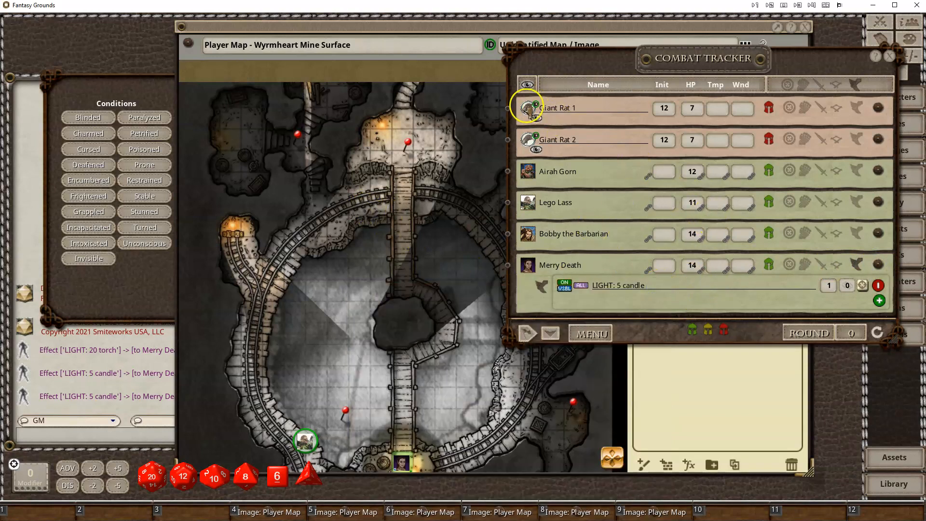
pyautogui.click(528, 108)
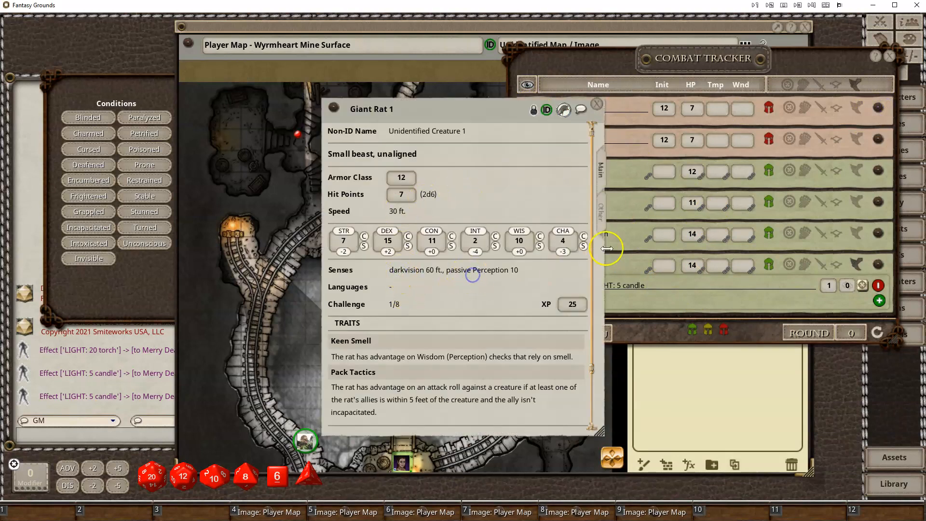
pyautogui.click(596, 103)
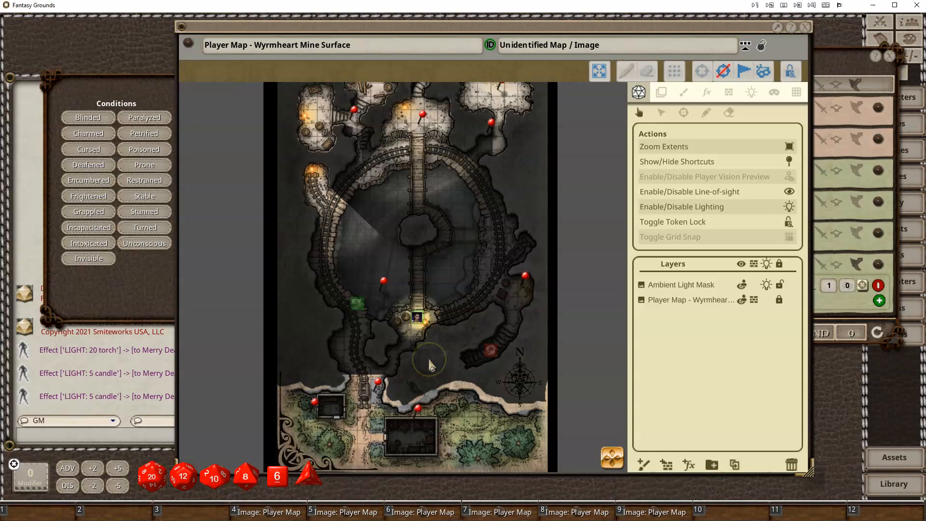
pyautogui.moveTo(480, 235)
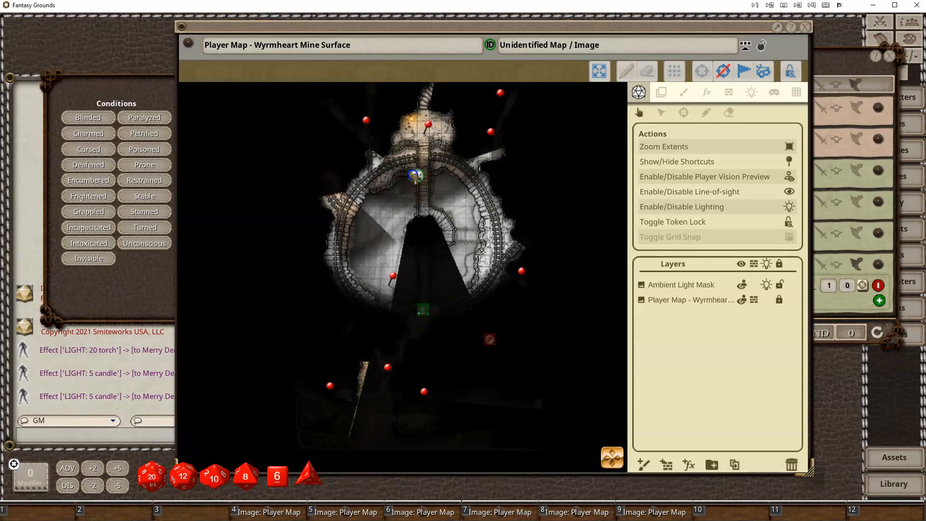
# In player vision preview, view the rat's unlit area and move a token into the cavern
pyautogui.moveTo(416, 175); pyautogui.dragTo(446, 173)
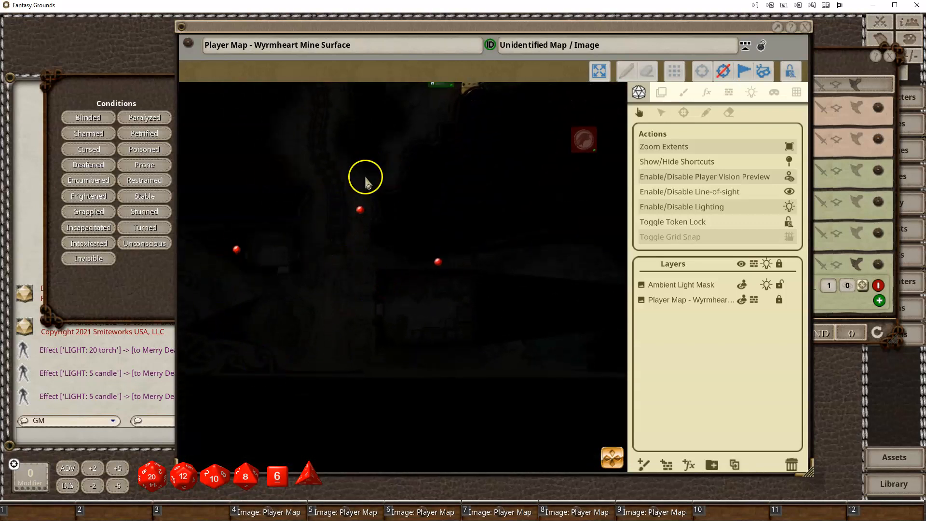
pyautogui.moveTo(419, 198)
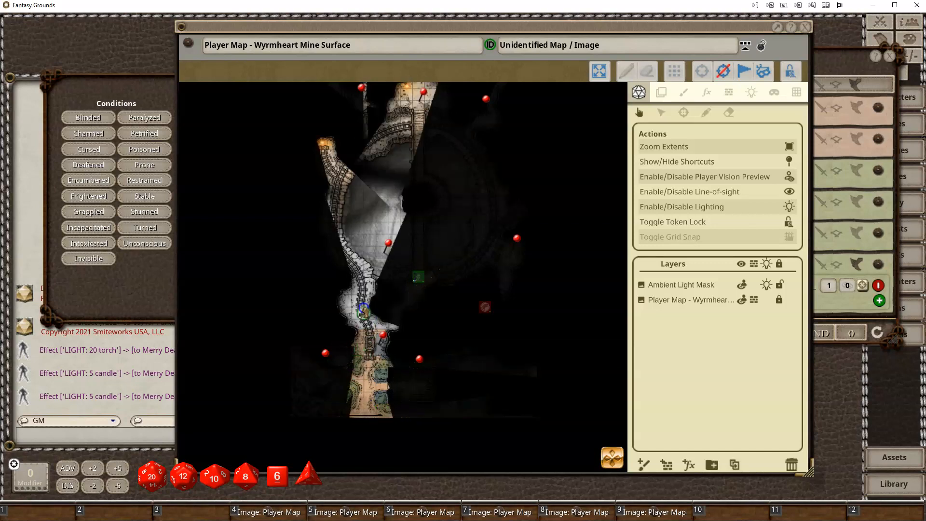
pyautogui.moveTo(365, 307); pyautogui.dragTo(342, 189)
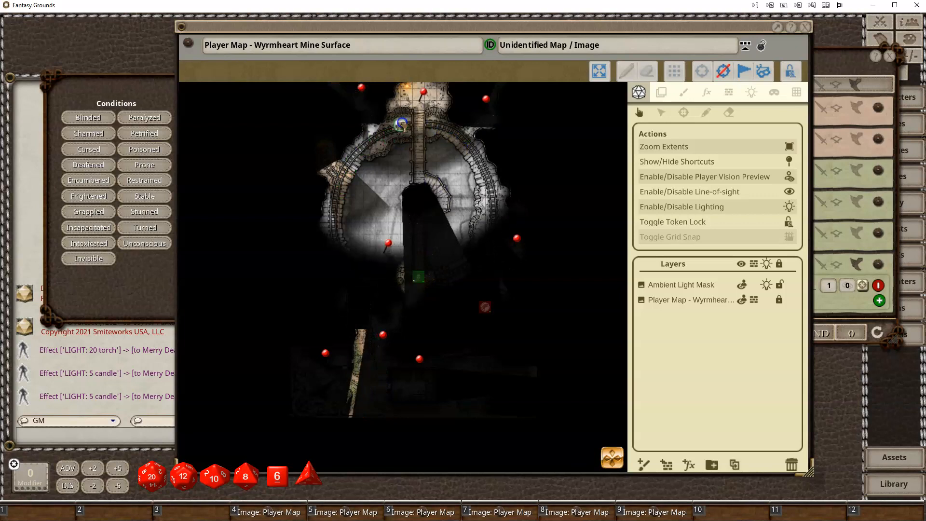
pyautogui.moveTo(402, 121); pyautogui.dragTo(496, 204)
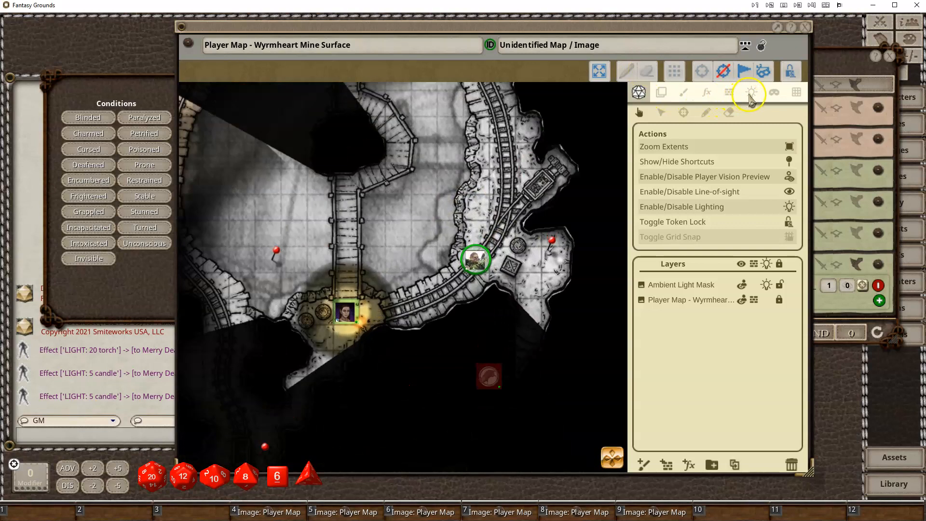
# Turn off Merry Death's Darkvision in the token vision settings
pyautogui.click(749, 93)
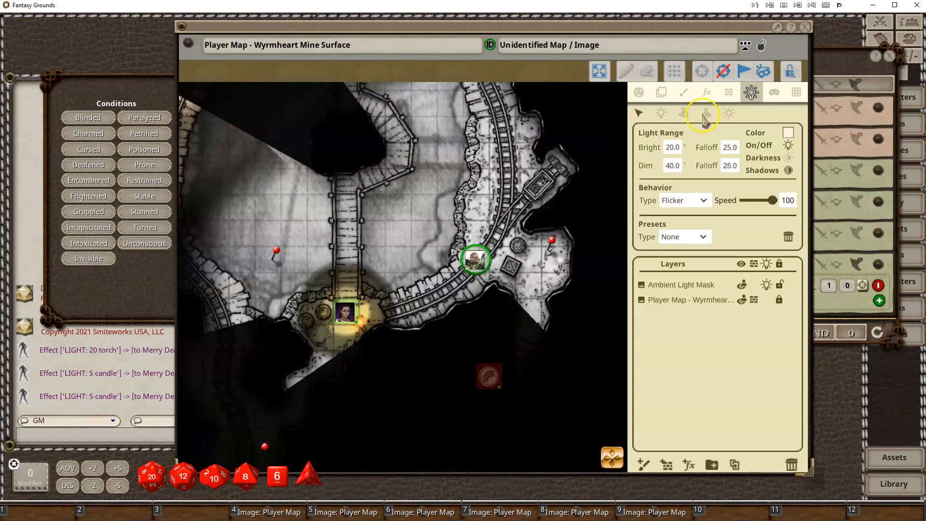
pyautogui.click(706, 114)
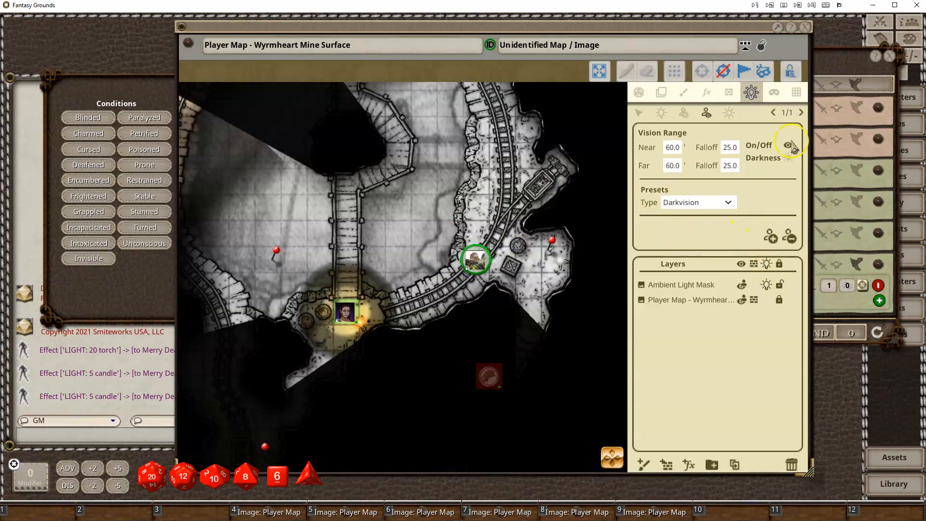
pyautogui.click(788, 145)
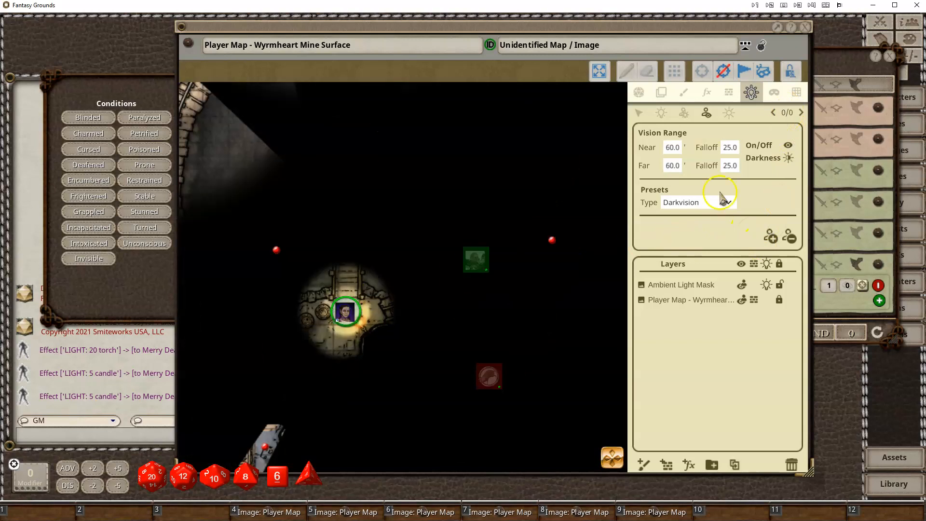
pyautogui.moveTo(682, 245)
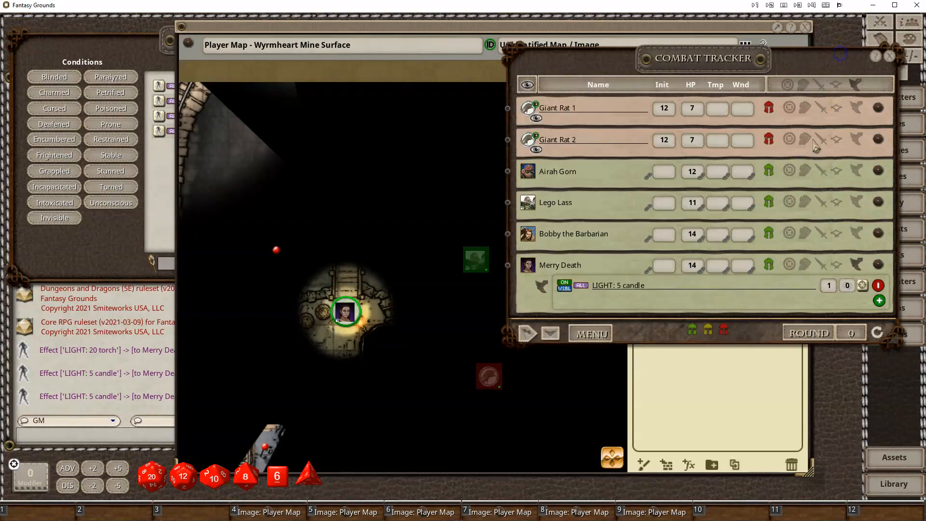
pyautogui.moveTo(768, 289)
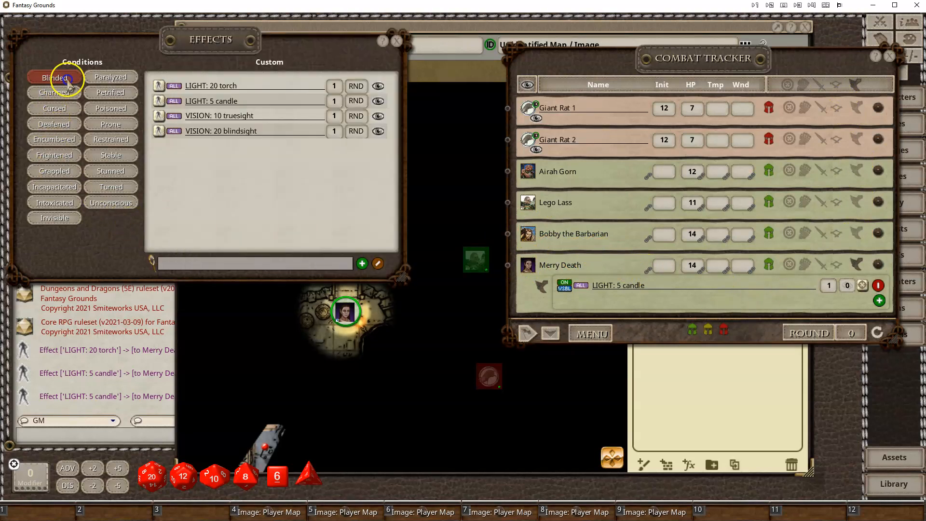
# Apply Blinded to Merry Death, then delete the Blinded effect again
pyautogui.click(53, 77)
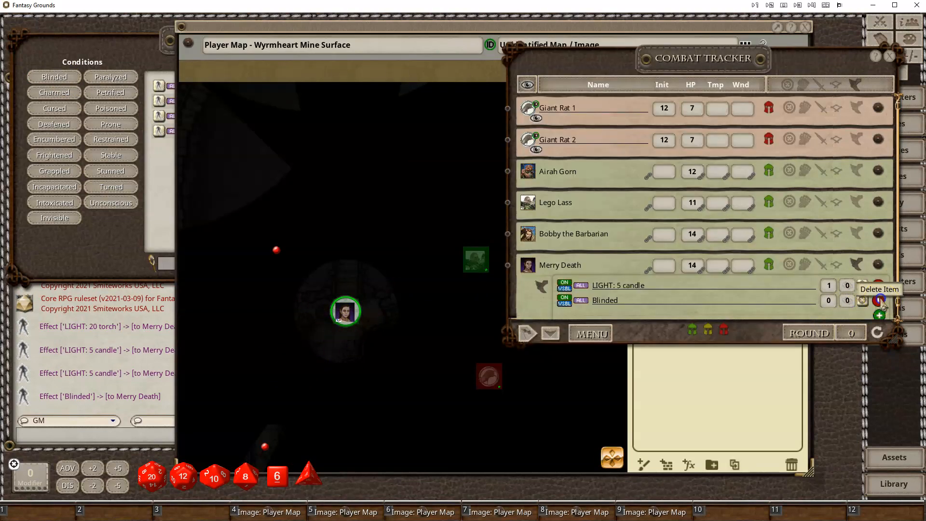
pyautogui.click(879, 300)
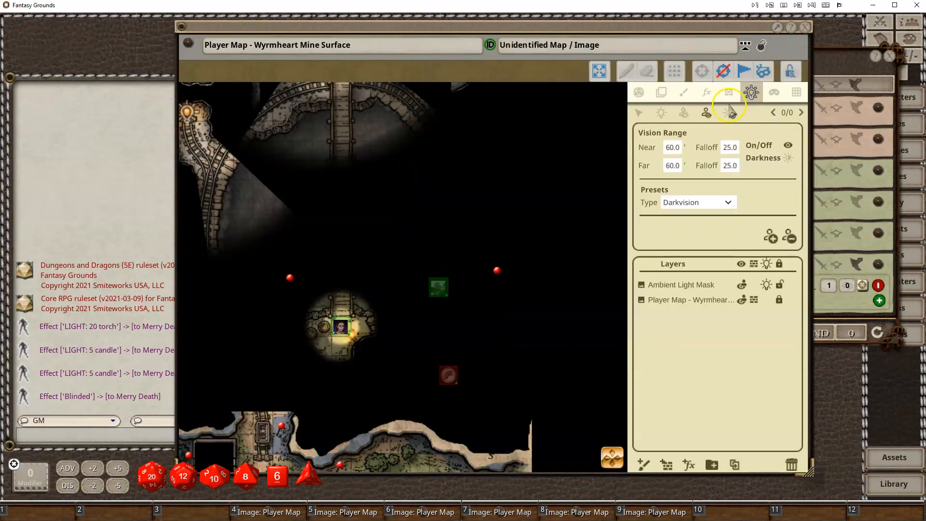
# Place point lights among the mine's northern rooms, then return to map actions
pyautogui.click(662, 113)
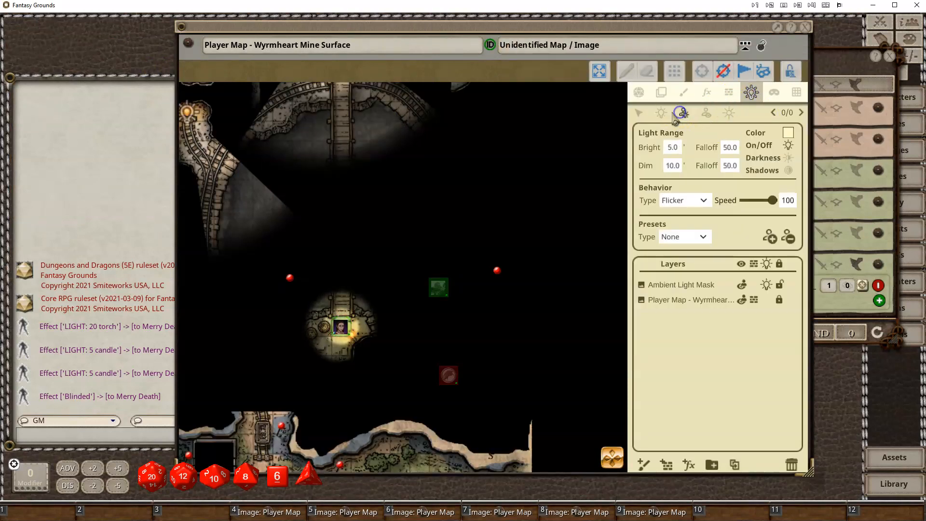
pyautogui.click(705, 113)
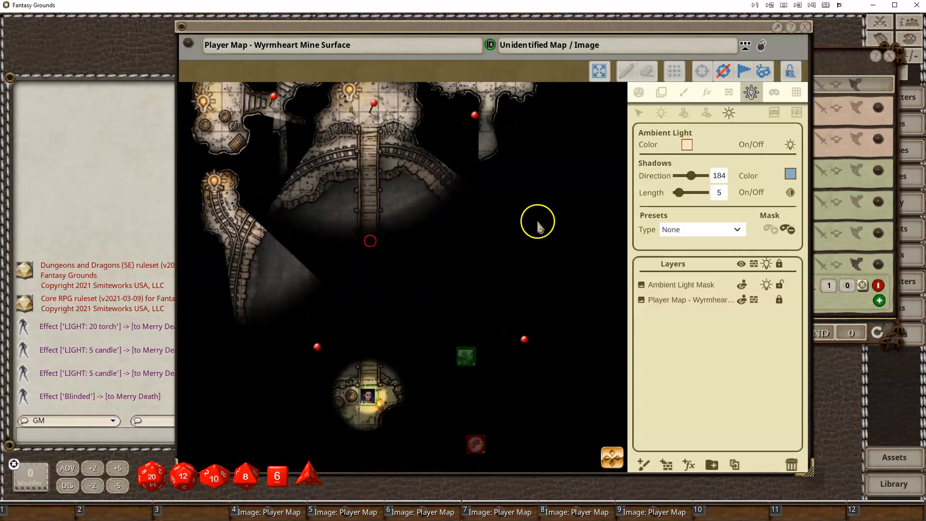
pyautogui.moveTo(684, 112)
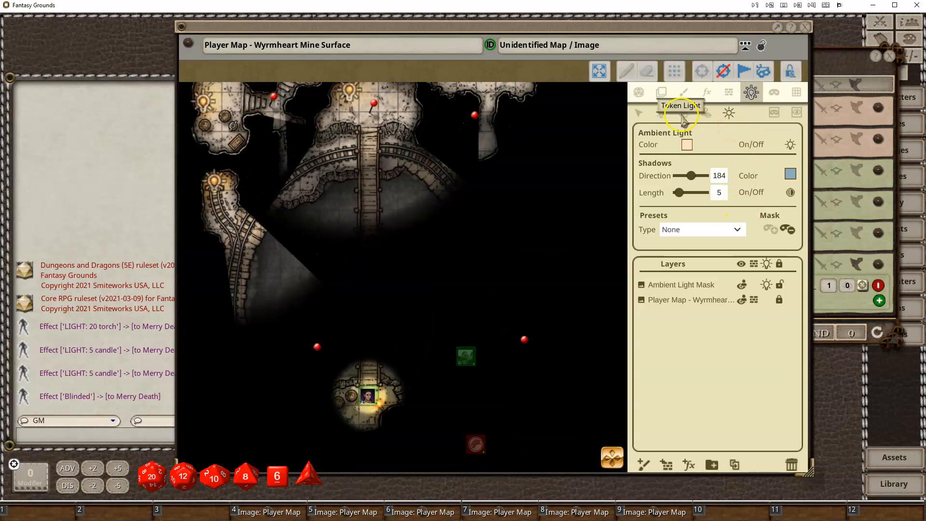
pyautogui.click(661, 112)
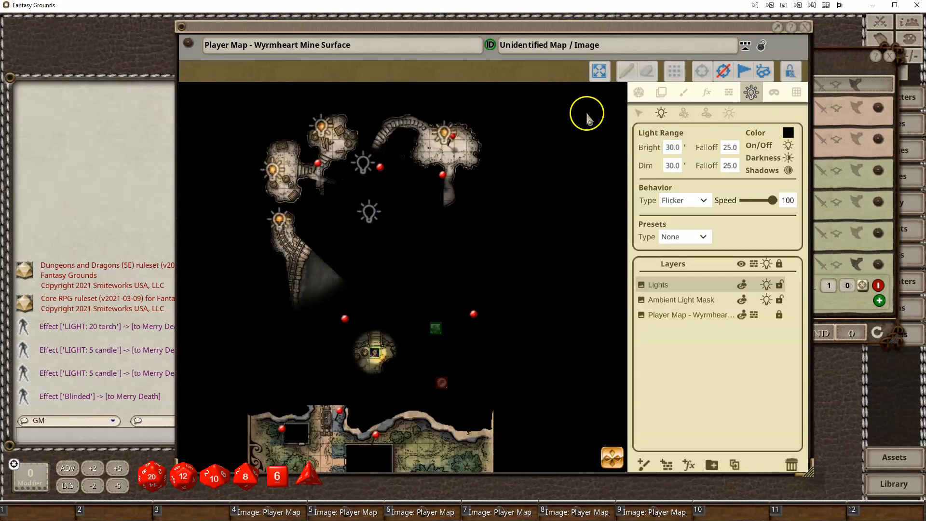
pyautogui.click(639, 93)
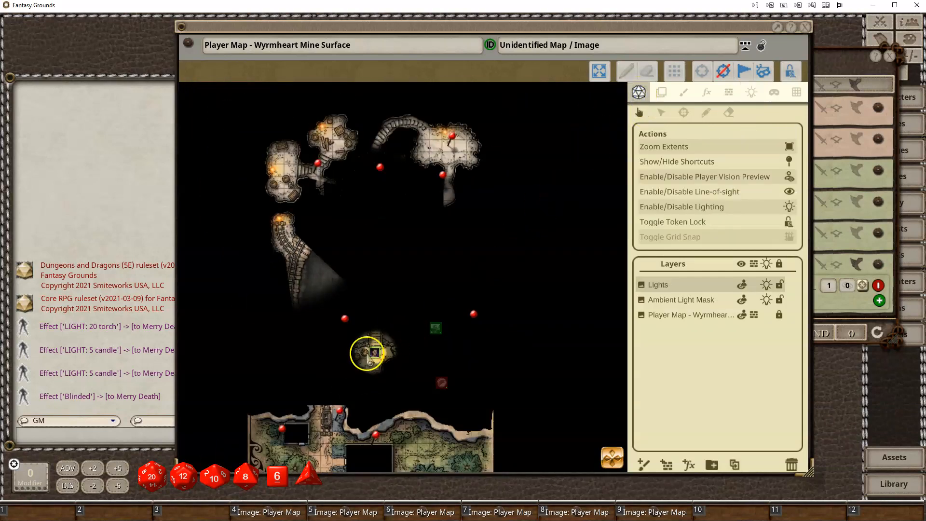